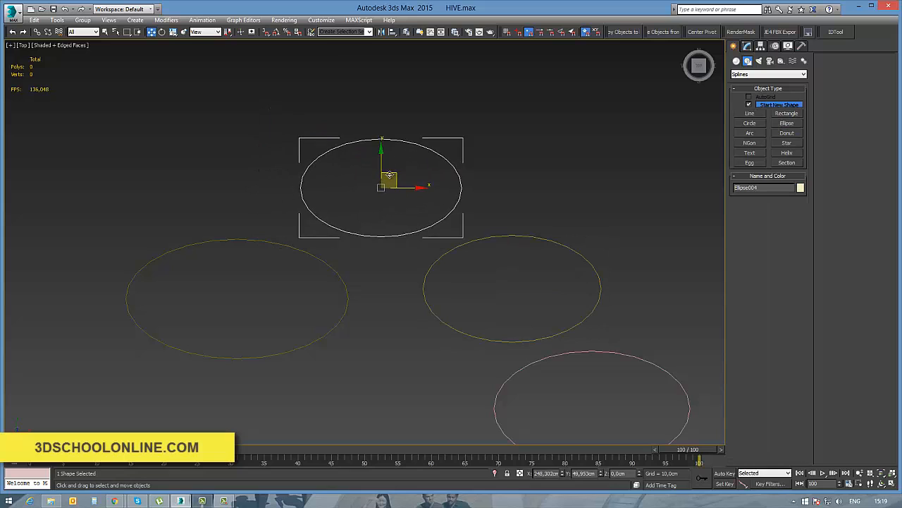
Move the top ellipse upward and add a fifth ellipse at the lower left of the footprint.
drag(388, 177, 359, 130)
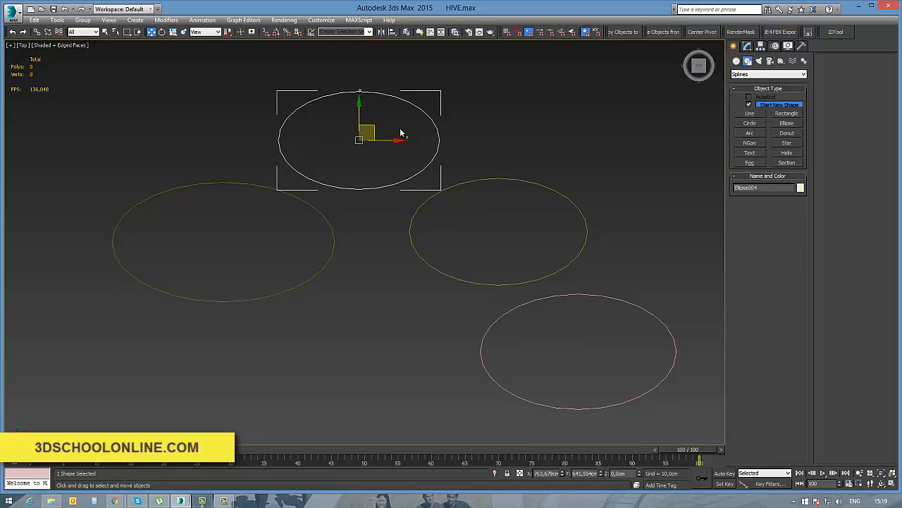
click(499, 232)
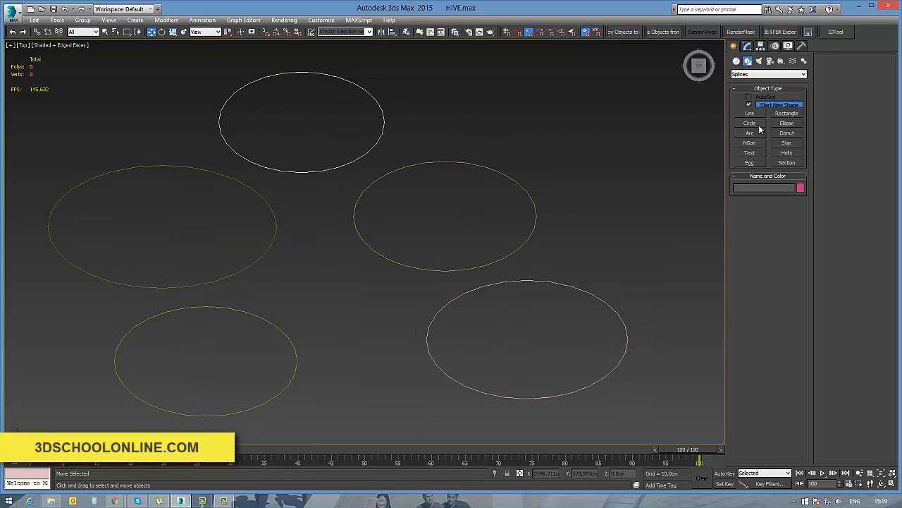
Draw a small circle beside the top ellipse and place a copy of it between two ellipses.
click(786, 122)
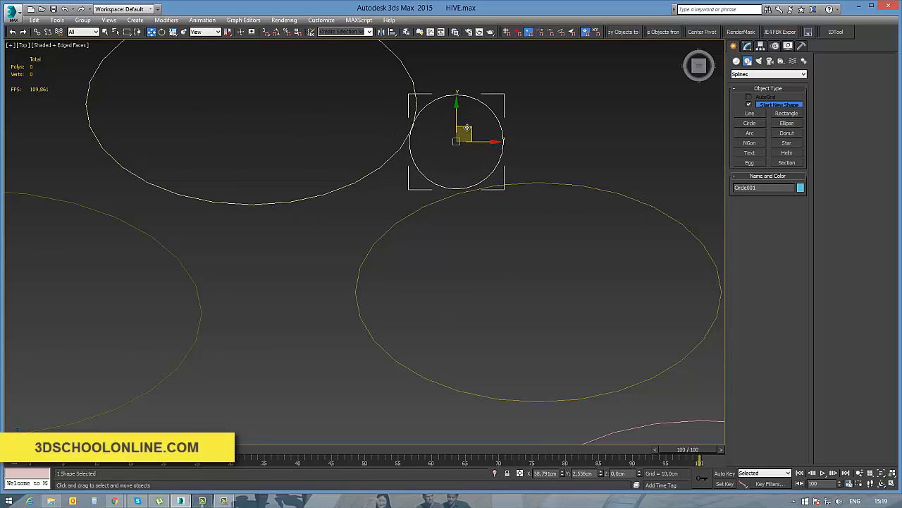
drag(468, 127, 462, 134)
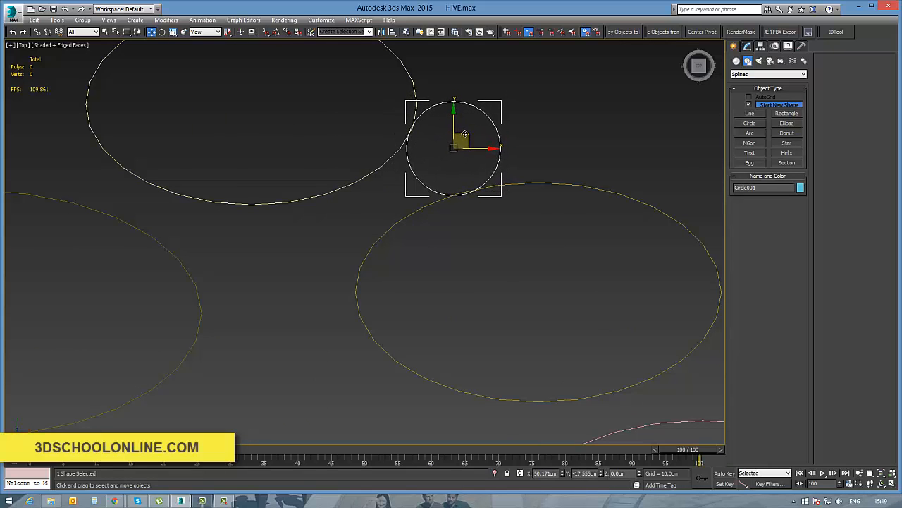
drag(462, 138, 323, 237)
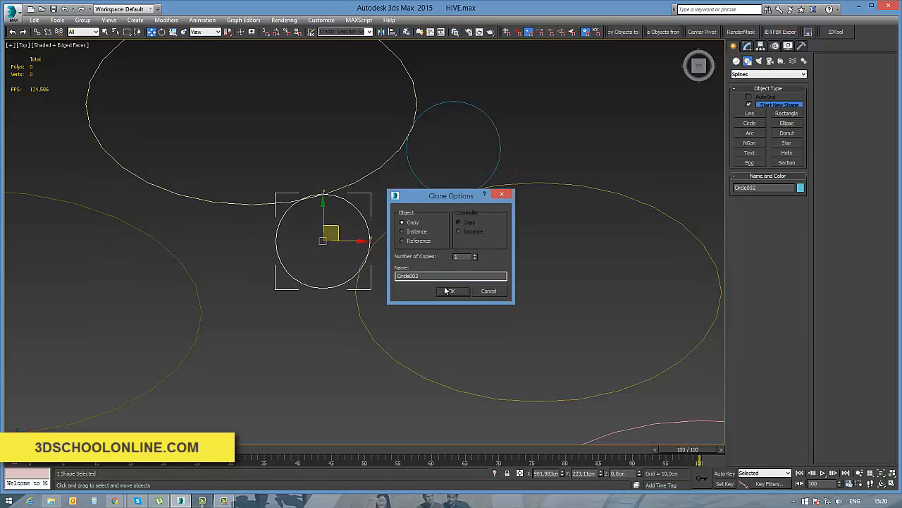
click(450, 290)
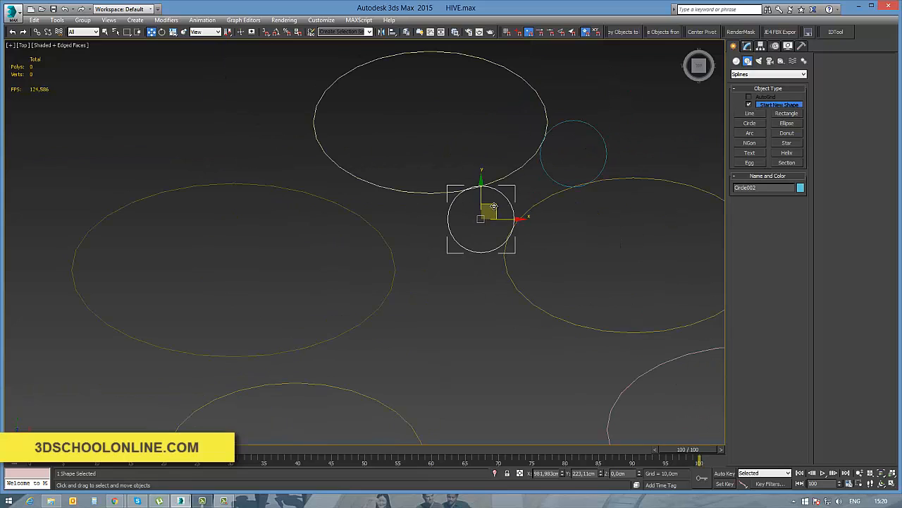
drag(493, 211, 423, 212)
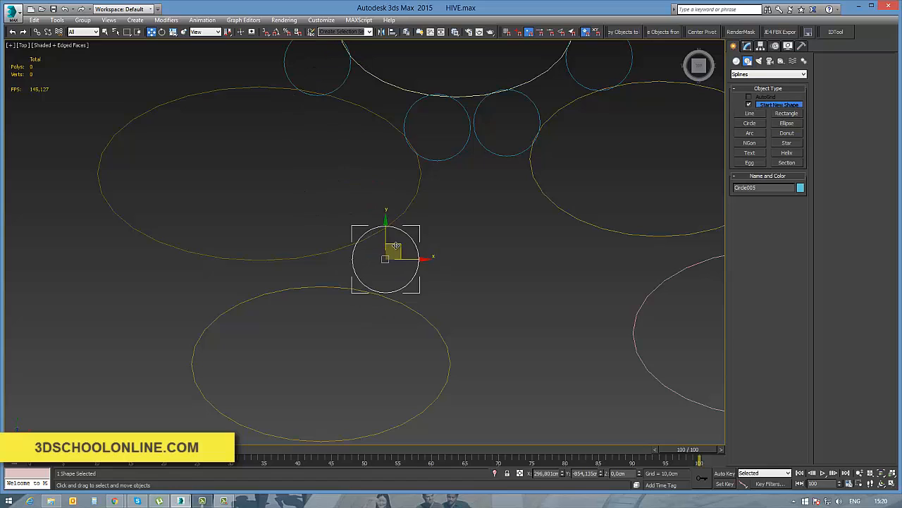
Place further circle copies in the remaining gaps, down to the lower-left and bottom-right ellipses.
drag(387, 256, 388, 263)
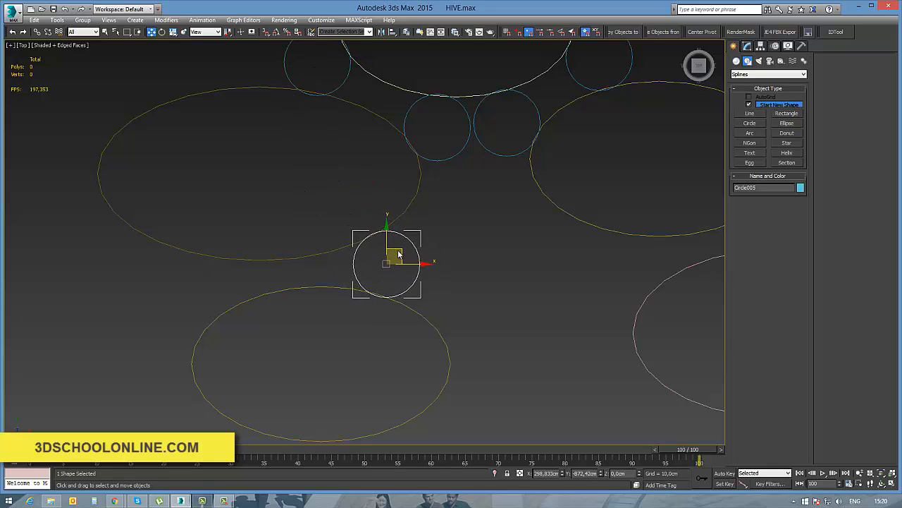
drag(387, 265, 222, 275)
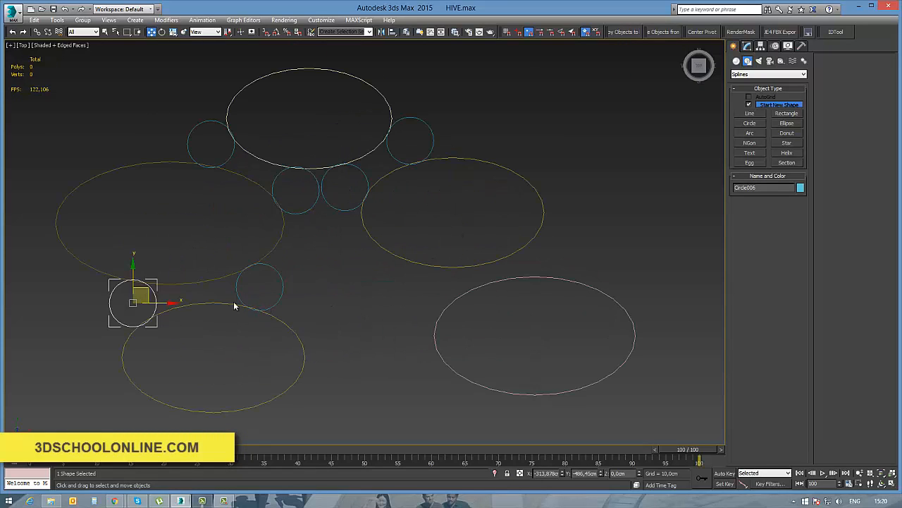
drag(132, 304, 432, 287)
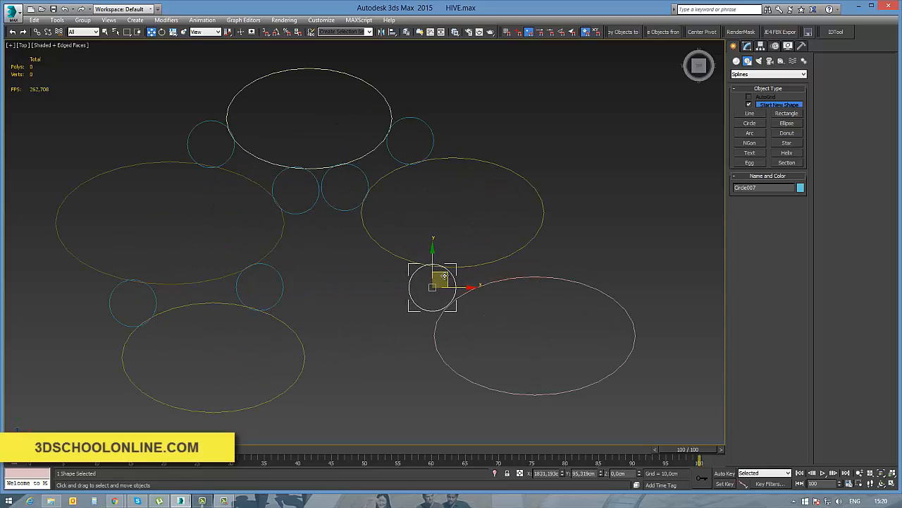
drag(433, 288, 465, 303)
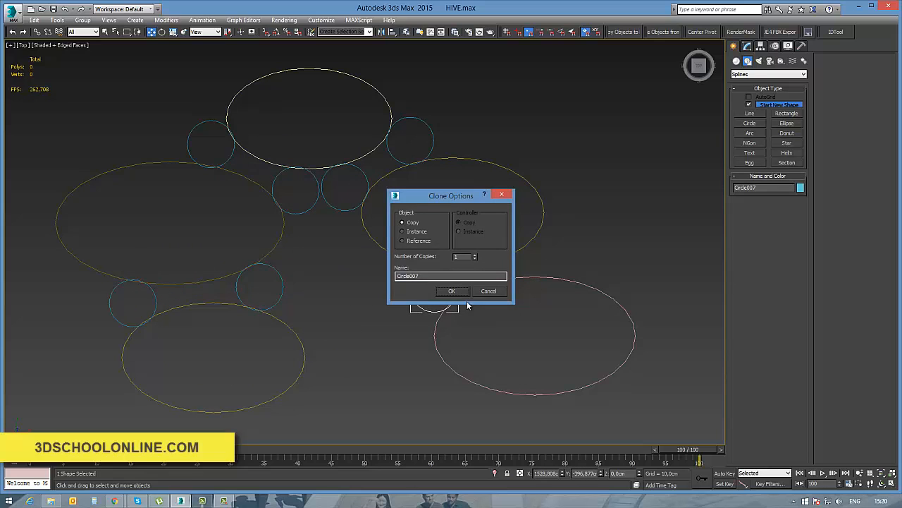
click(451, 291)
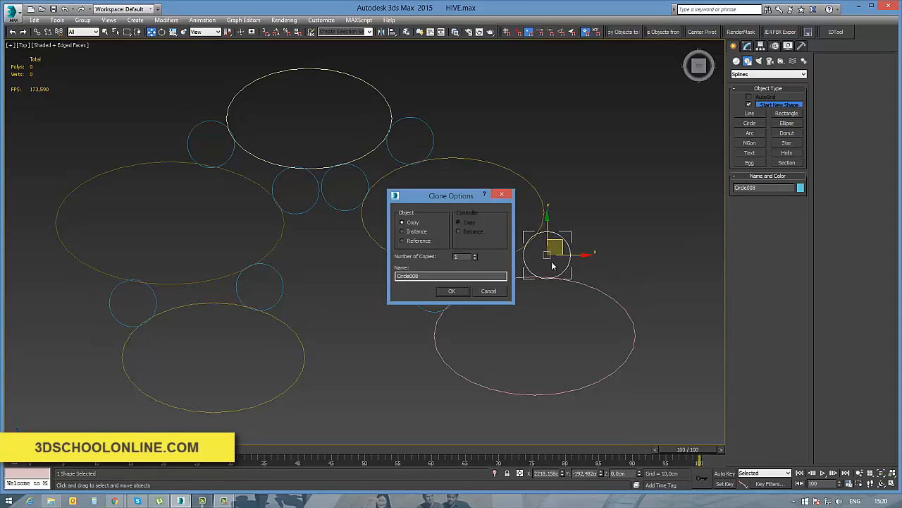
click(451, 290)
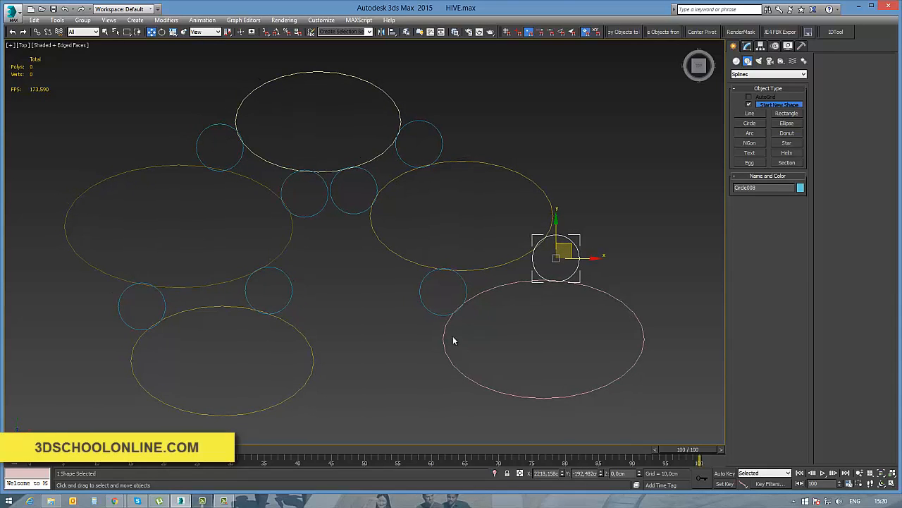
mouse_move(423, 292)
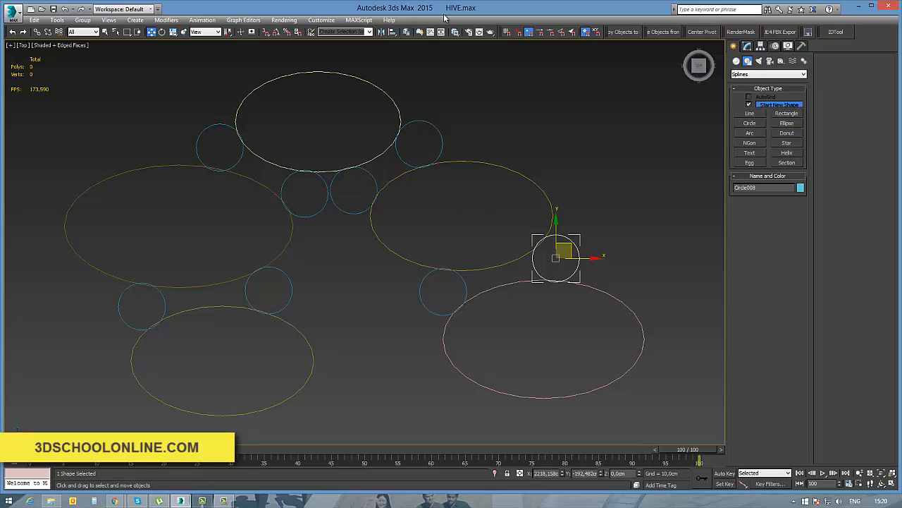
Convert the top ellipse to an Editable Spline and attach all circles and ellipses into it.
right_click(459, 212)
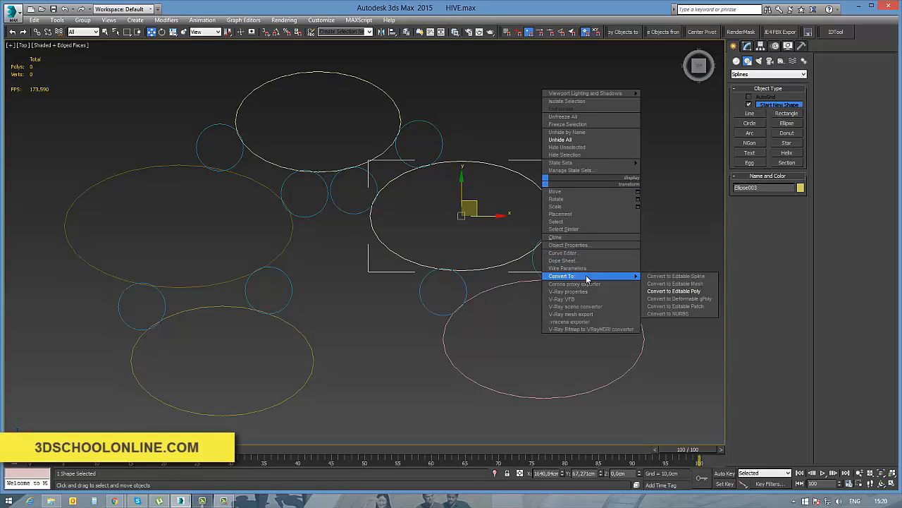
click(674, 275)
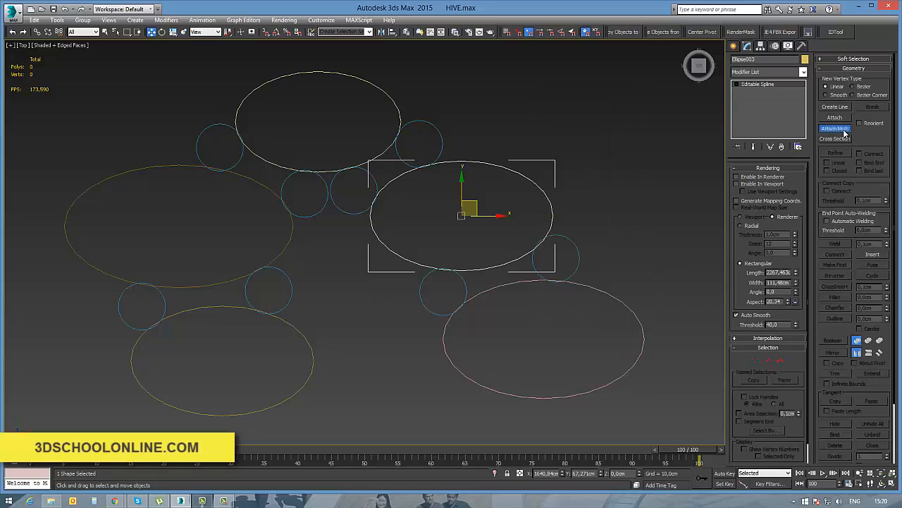
click(834, 128)
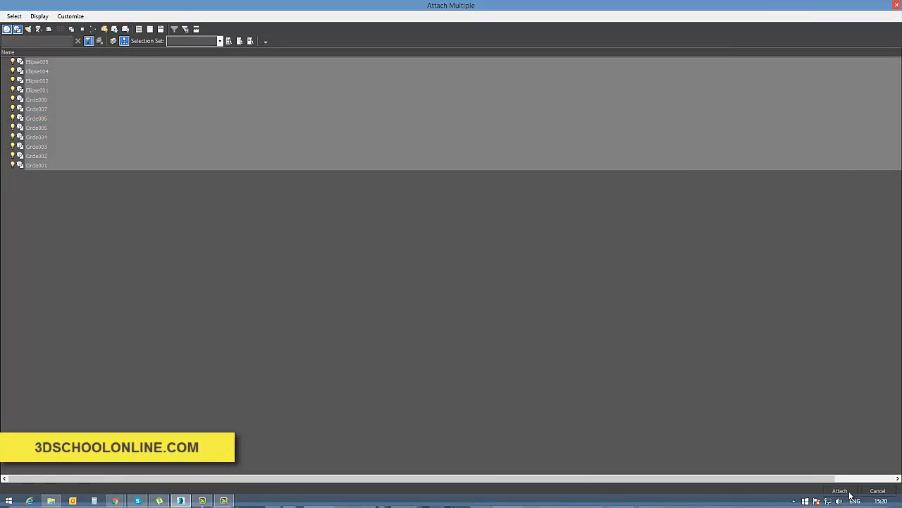
click(840, 491)
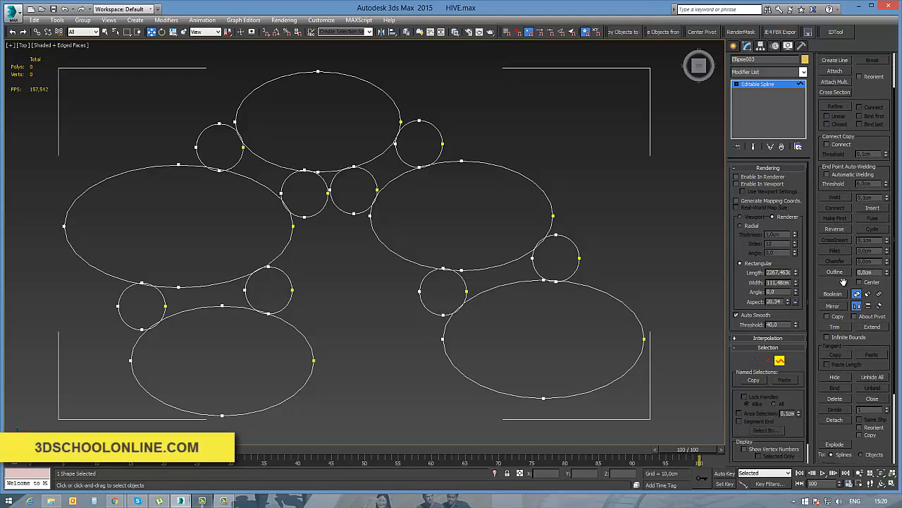
Boolean-union the overlapping splines into one outline and smooth the curve at a junction vertex.
click(835, 321)
text(200)
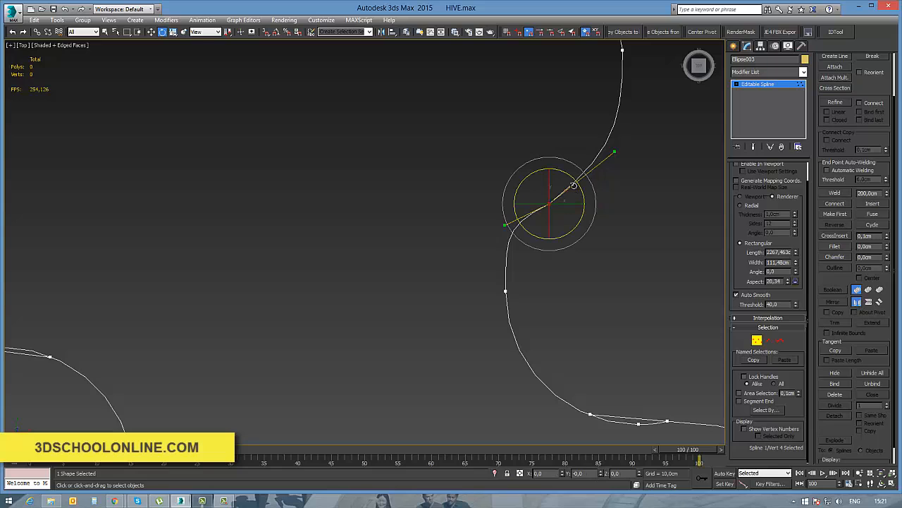
drag(575, 186, 572, 167)
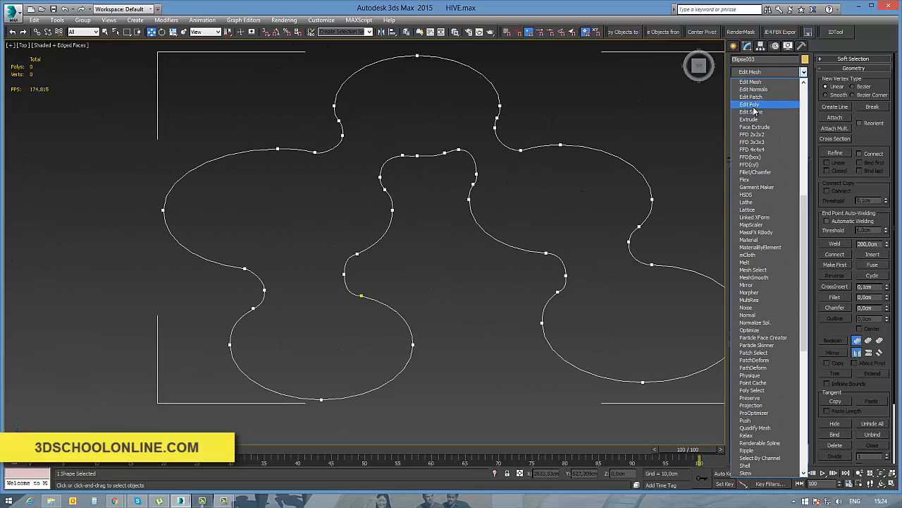
Add an Edit Poly modifier to fill the outline as a flat surface and view it at an angle.
click(748, 104)
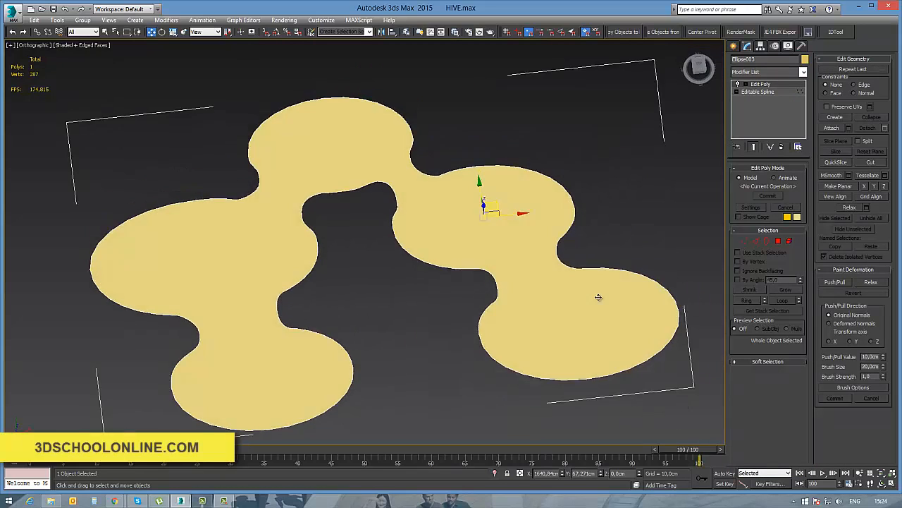
drag(600, 296, 604, 276)
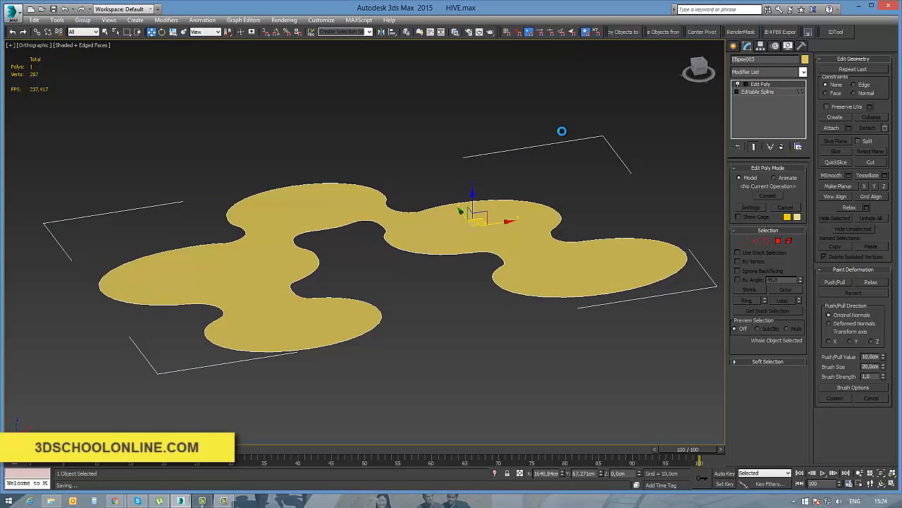
mouse_move(561, 165)
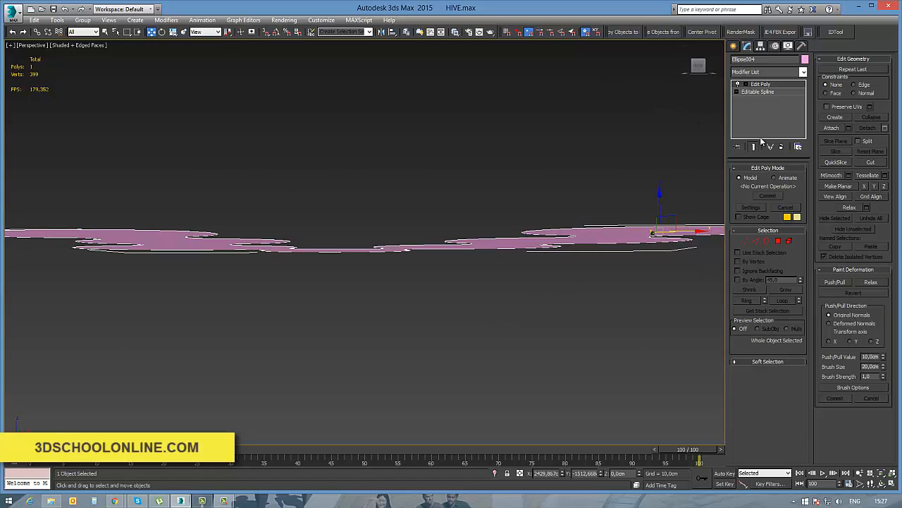
Thicken the floor with Shell and stack an Edit Poly modifier on top in Polygon mode.
click(804, 71)
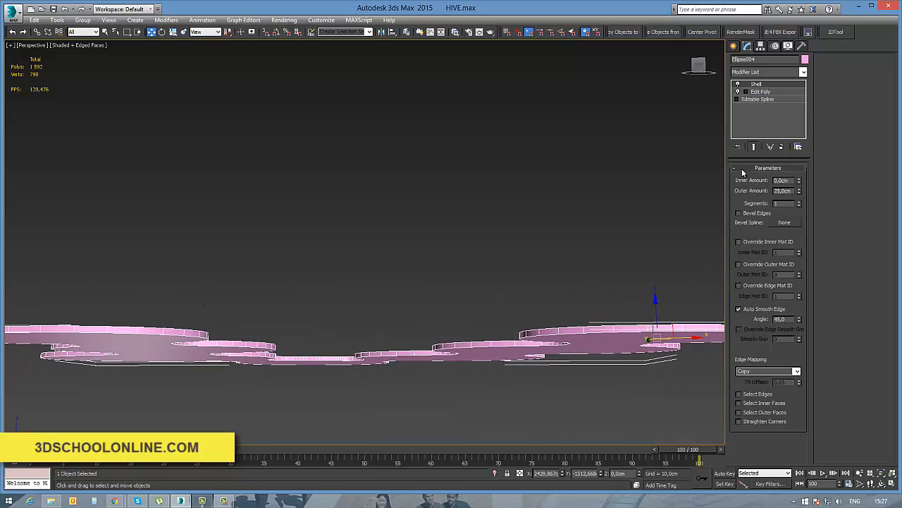
click(768, 72)
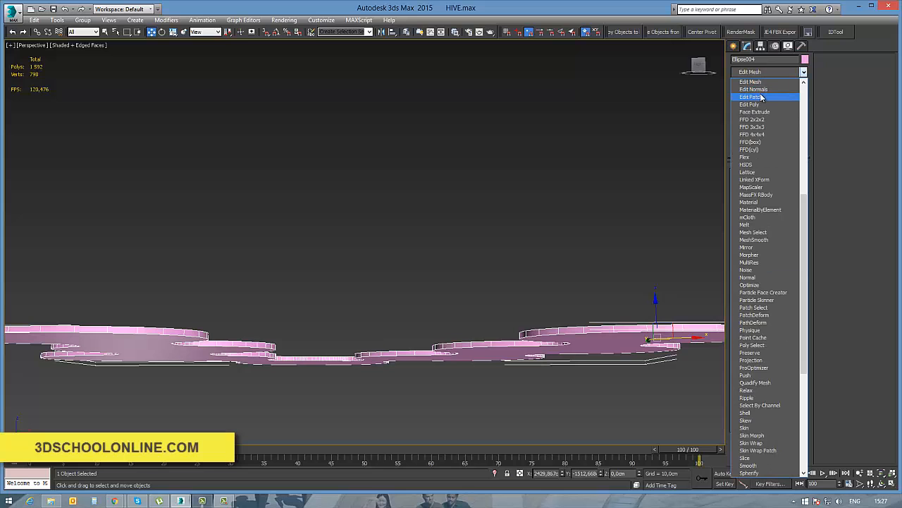
click(758, 85)
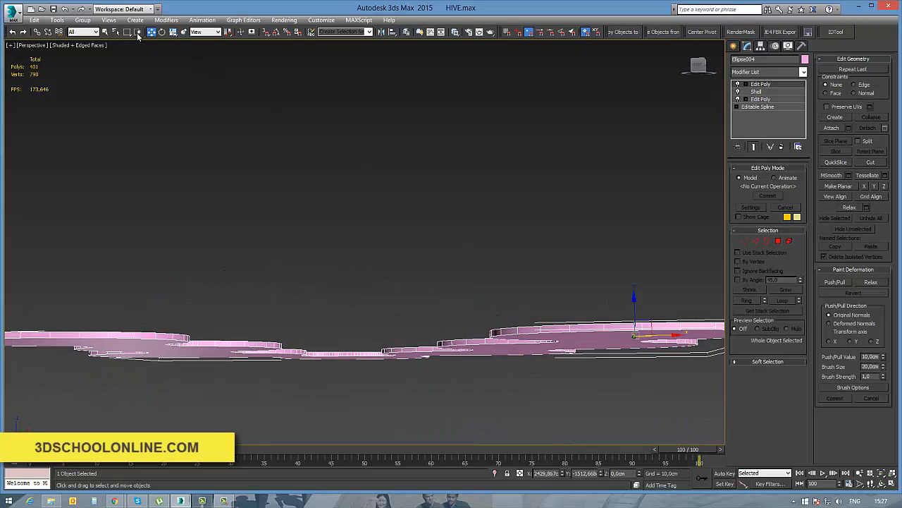
click(136, 20)
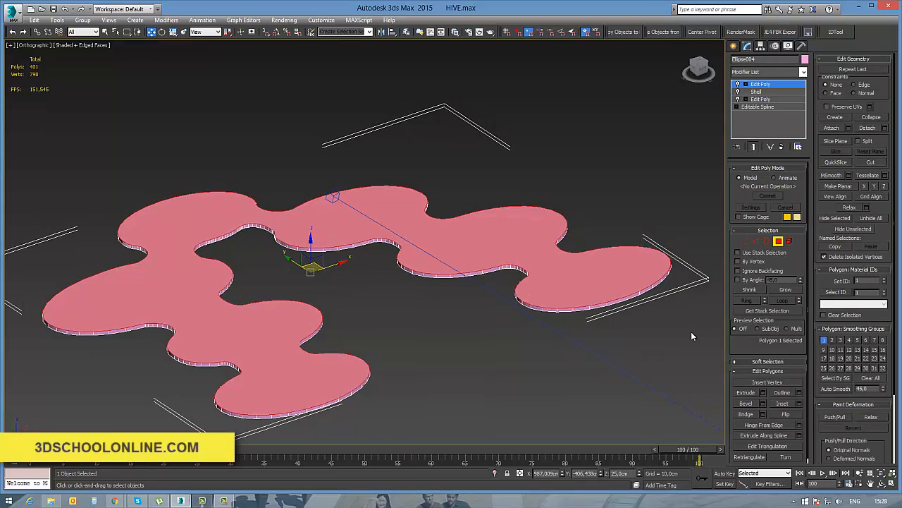
mouse_move(798, 379)
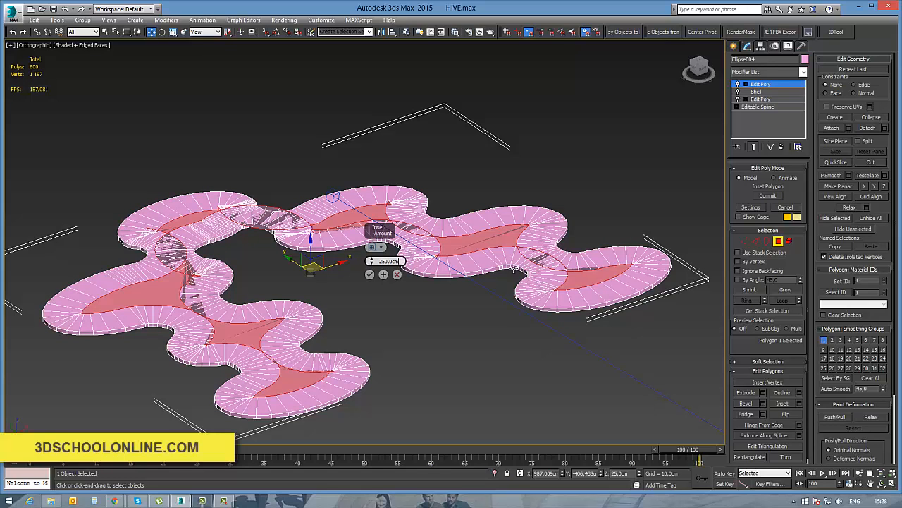
mouse_move(460, 261)
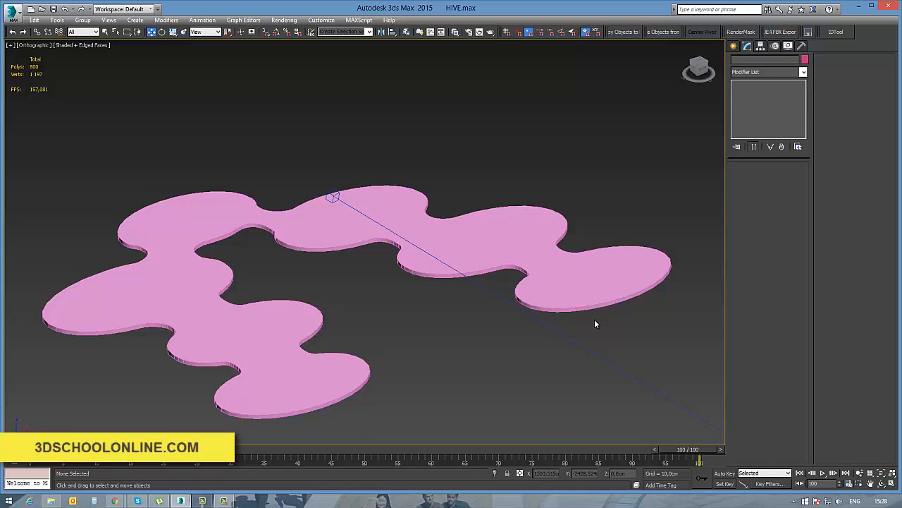
Select the slab, apply its exact typed-in position and return to polygon-level editing.
click(172, 31)
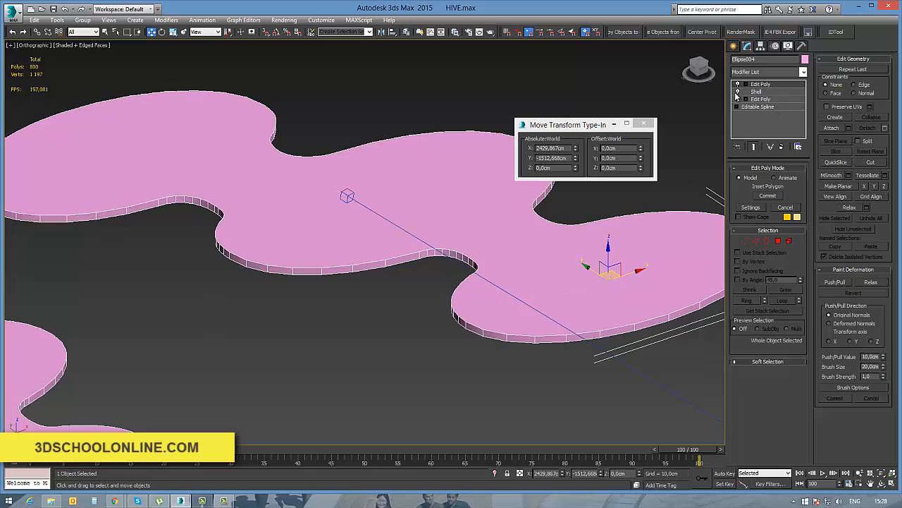
click(755, 91)
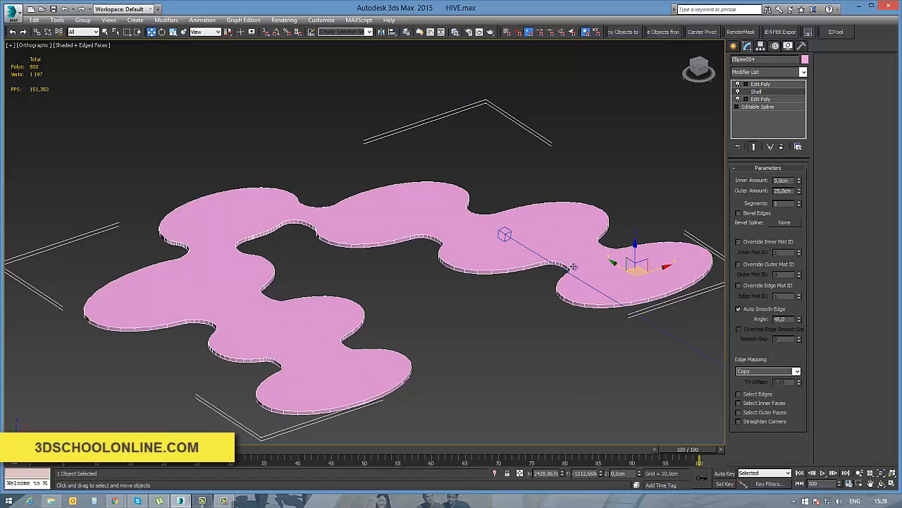
click(761, 85)
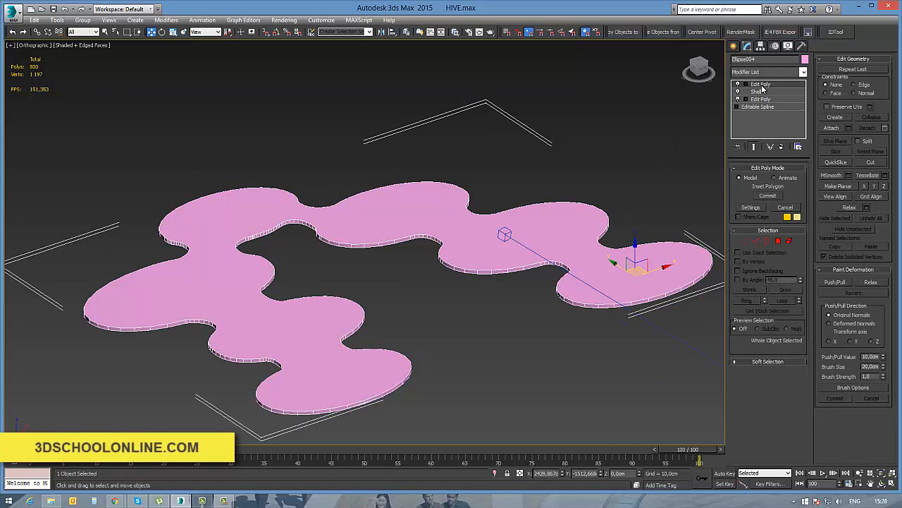
click(761, 85)
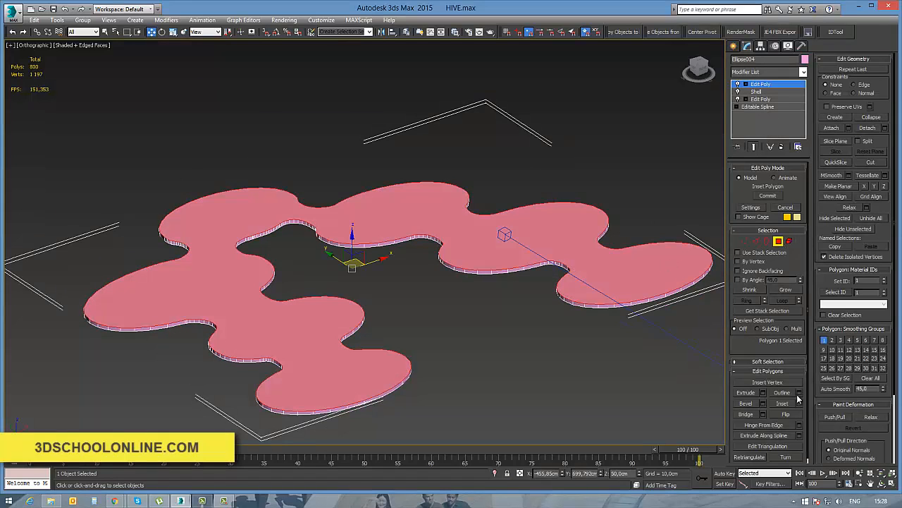
Inset the slab's top face to leave a narrow rim around its curvy edge.
click(798, 403)
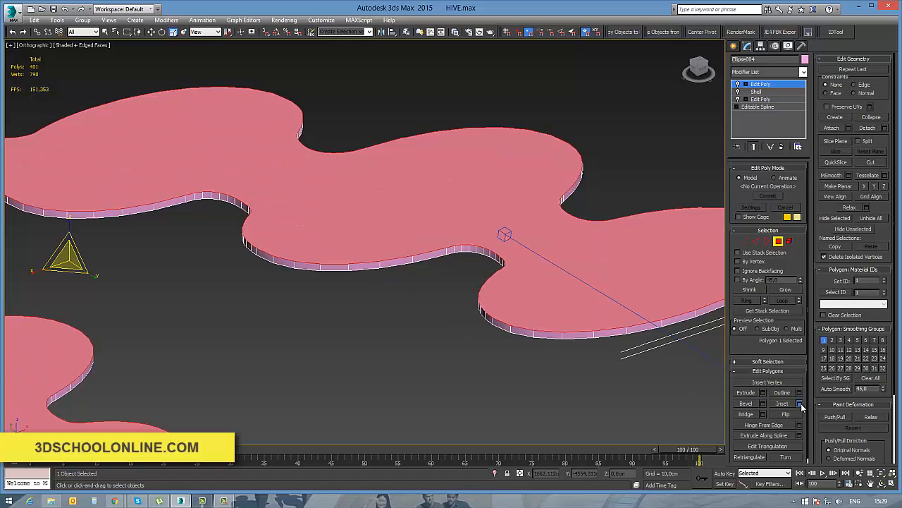
click(798, 403)
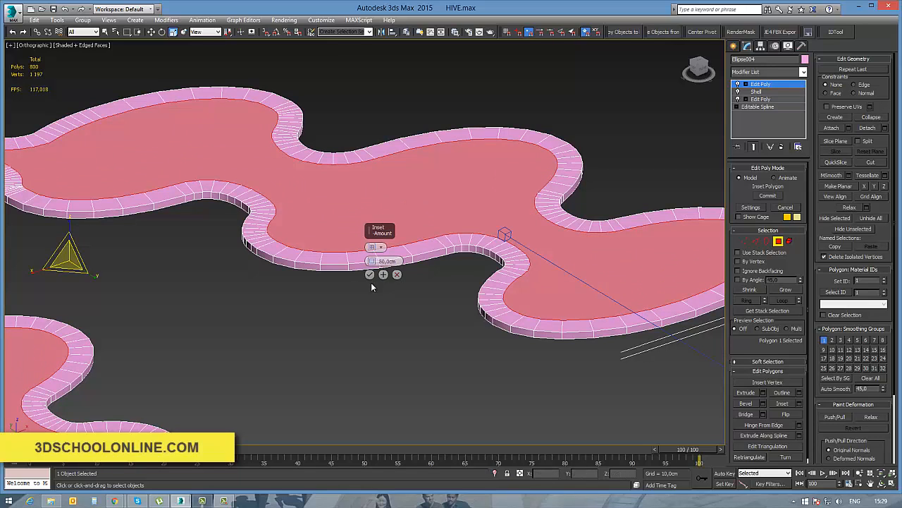
click(369, 273)
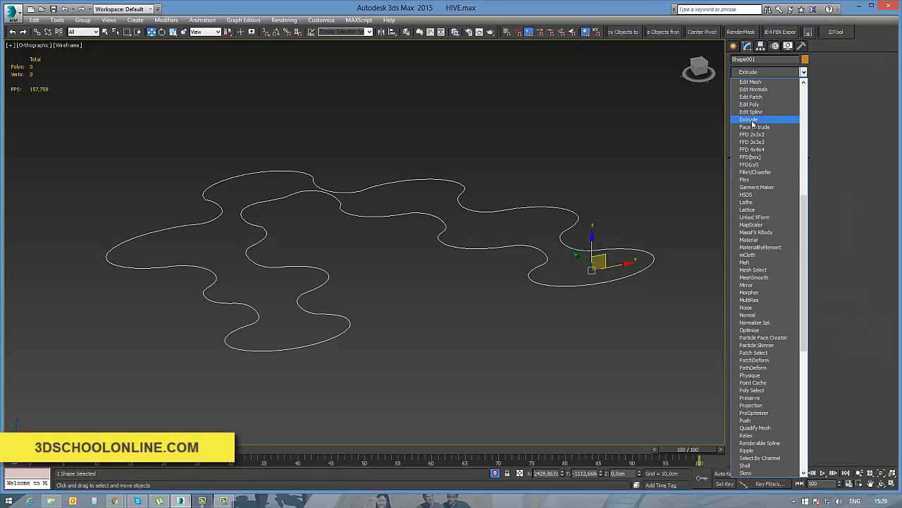
Extrude the outline spline into walls with an Amount of 280.0cm.
click(749, 119)
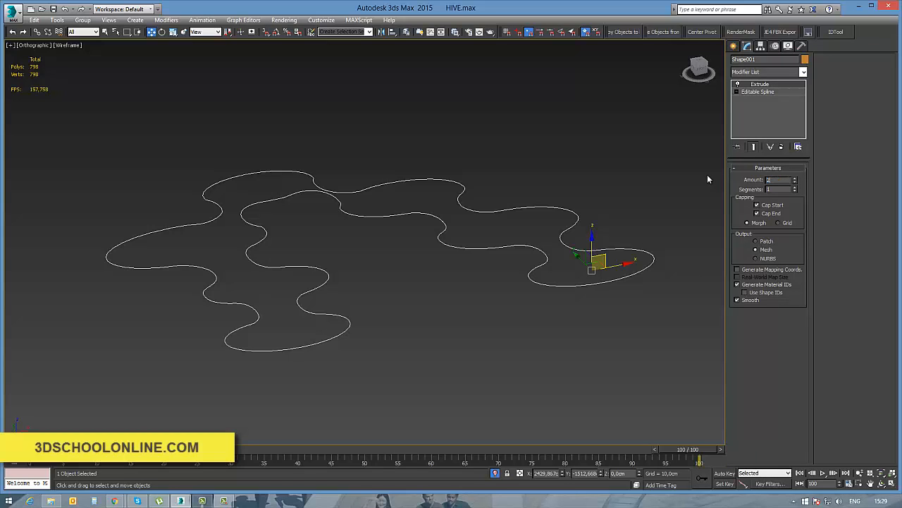
text(280.0cm)
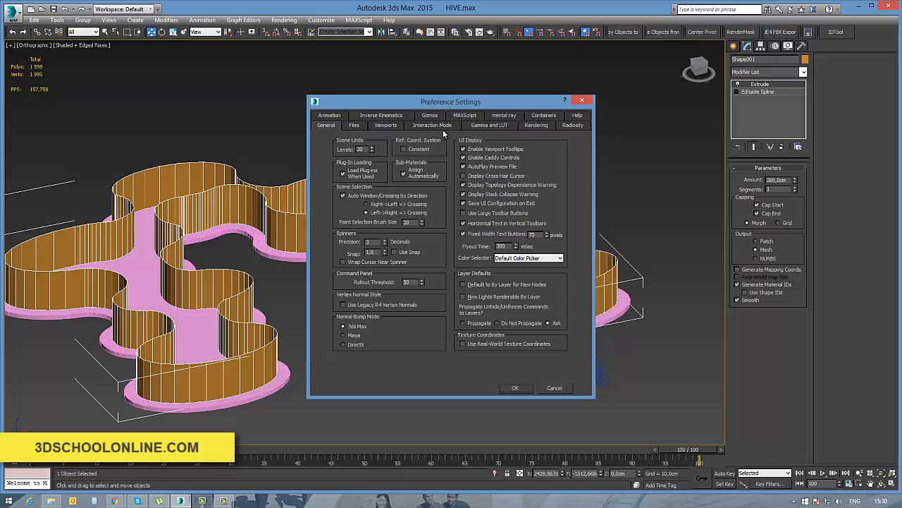
Check the Files preferences, then confirm Centimeters in Units Setup.
click(354, 124)
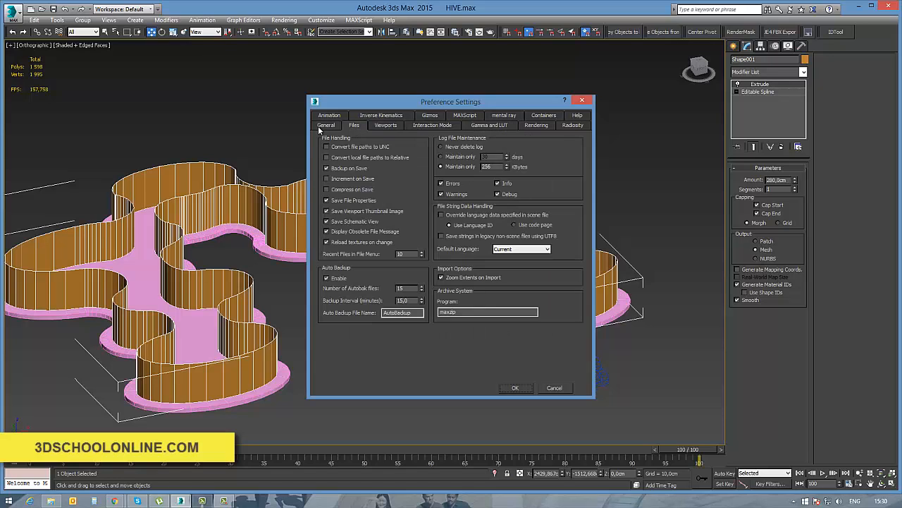
click(326, 124)
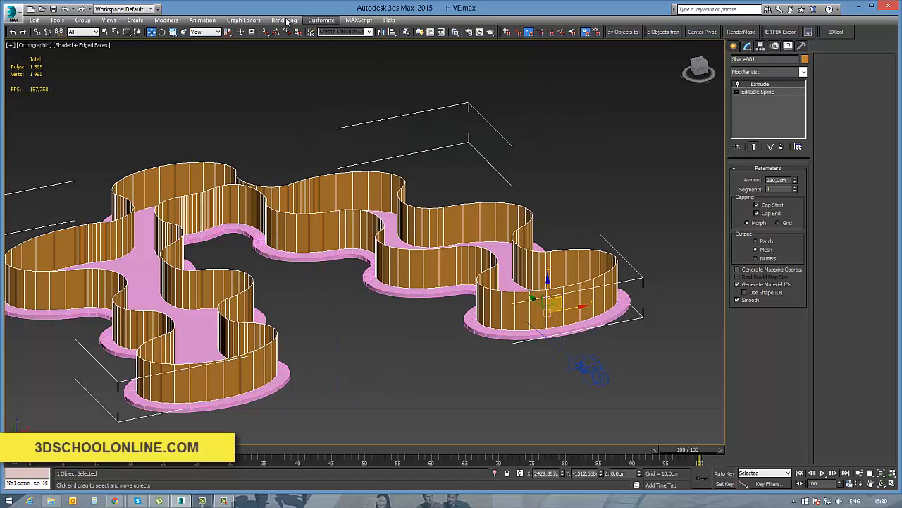
click(321, 20)
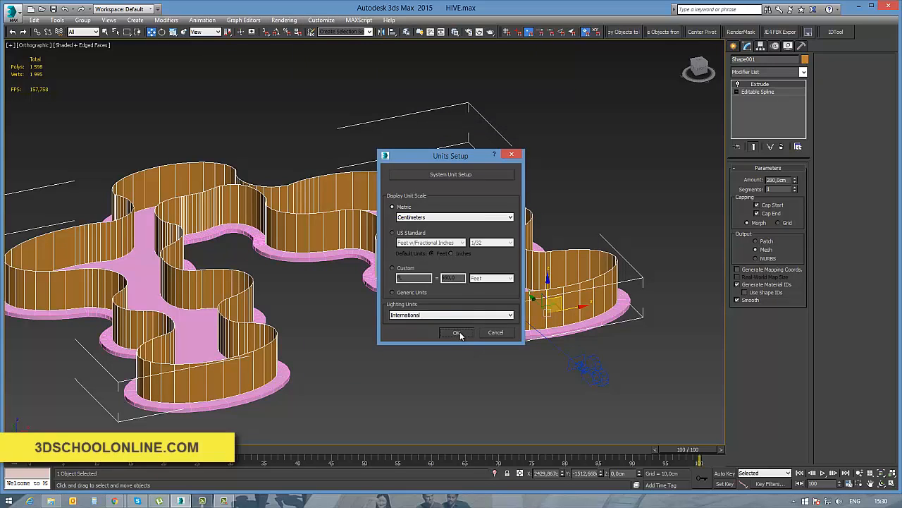
click(457, 333)
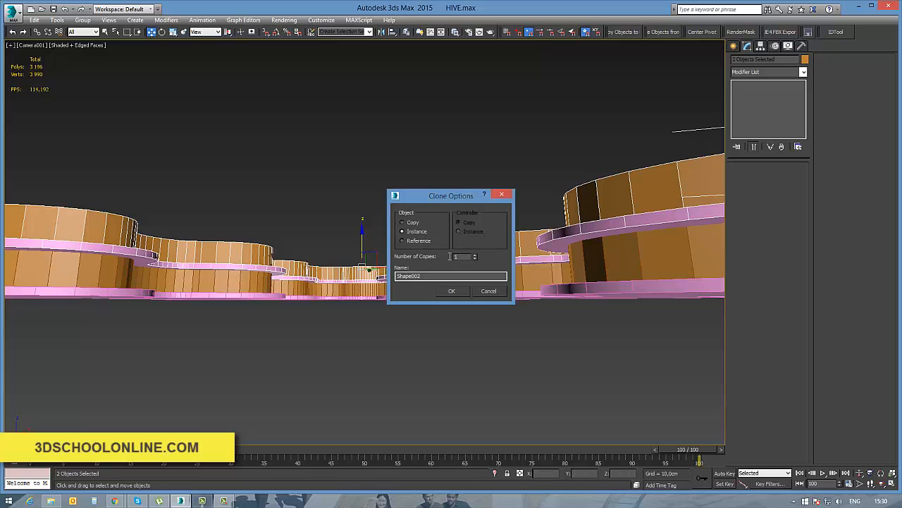
Clone the walls and slab upward as instances with a set number of storey copies, then view from the top.
click(451, 290)
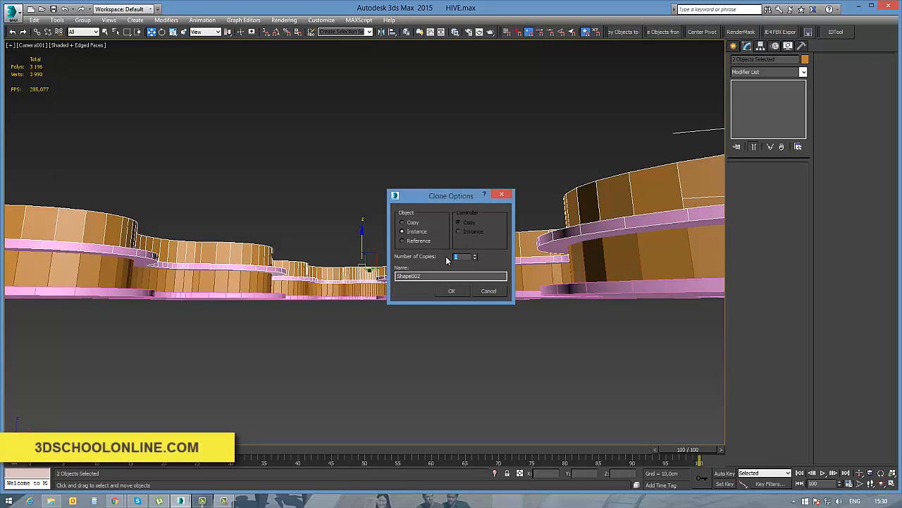
click(451, 290)
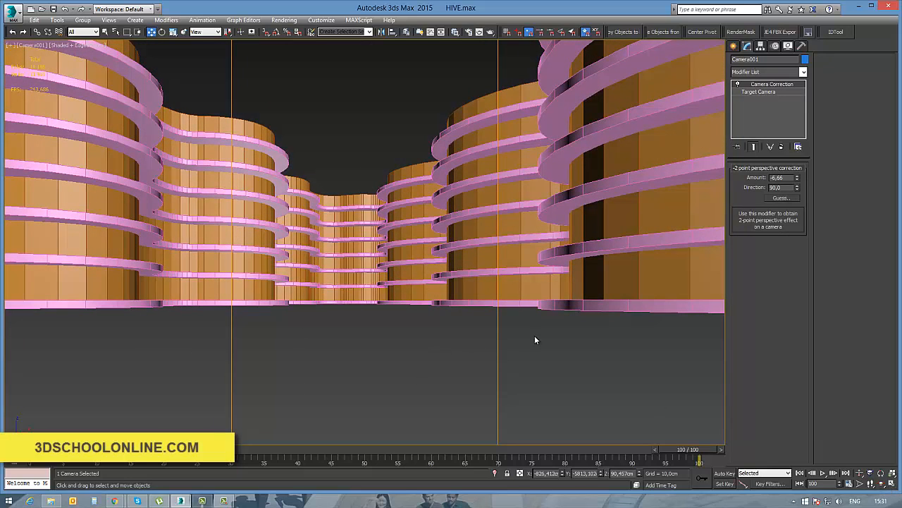
key(t)
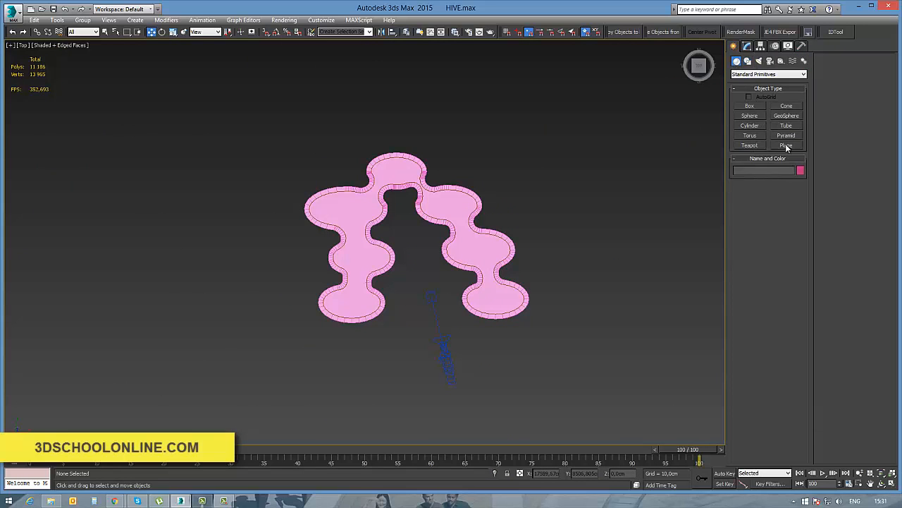
Create a large flat Plane primitive under the building as the ground.
click(787, 145)
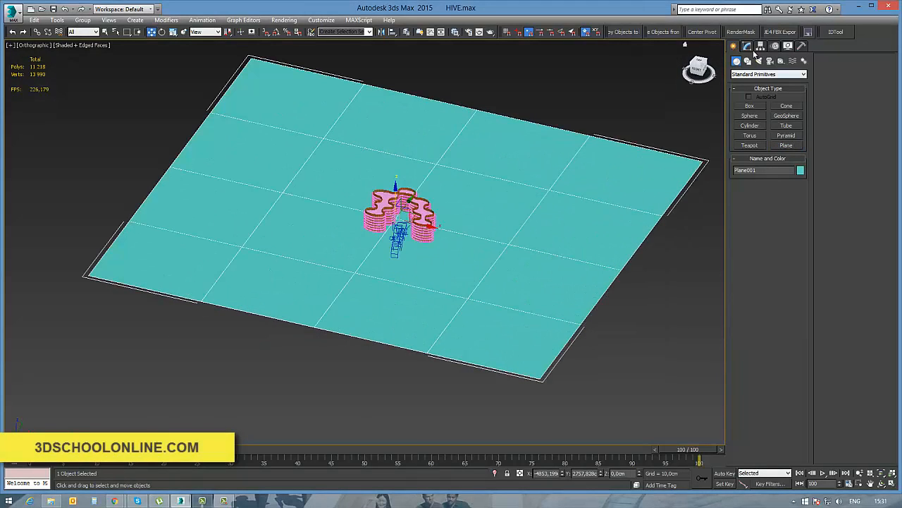
click(747, 45)
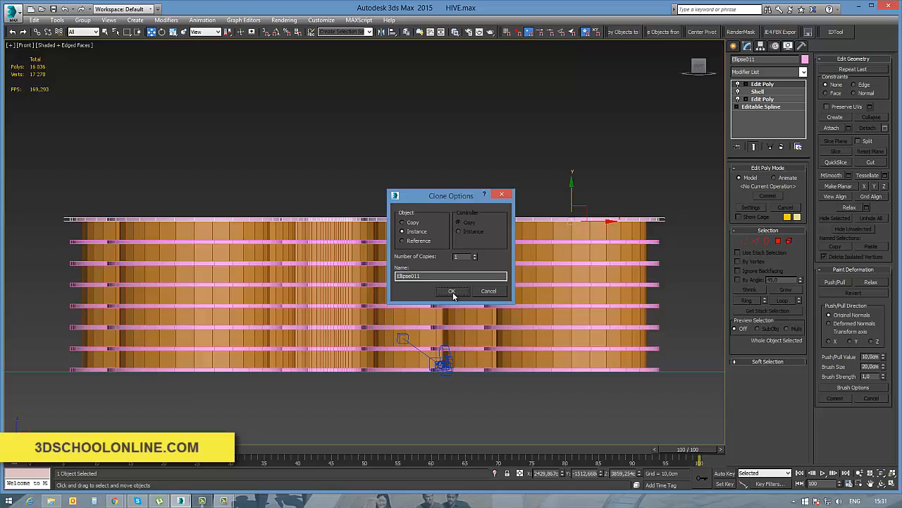
Confirm the instanced clone of the floor slab in Clone Options.
click(451, 290)
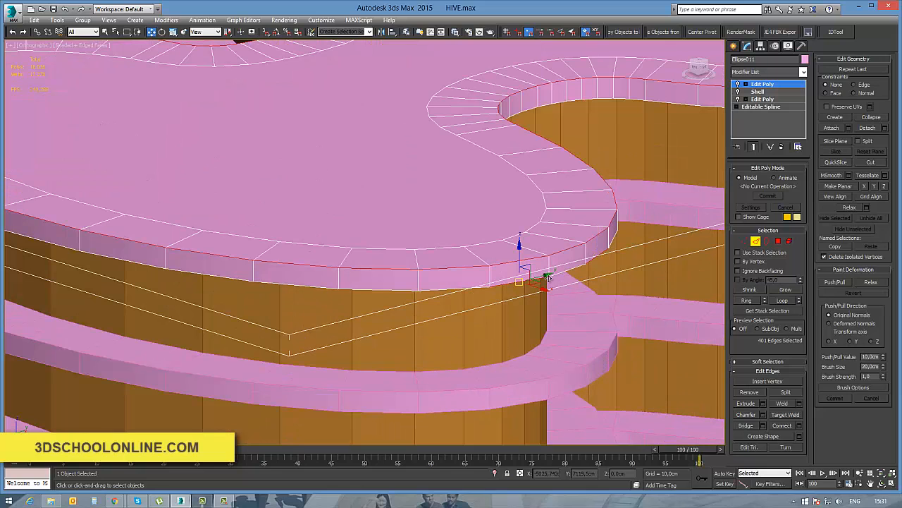
At Edge sub-object level, region-select all perimeter rim edges of the top slab.
click(533, 280)
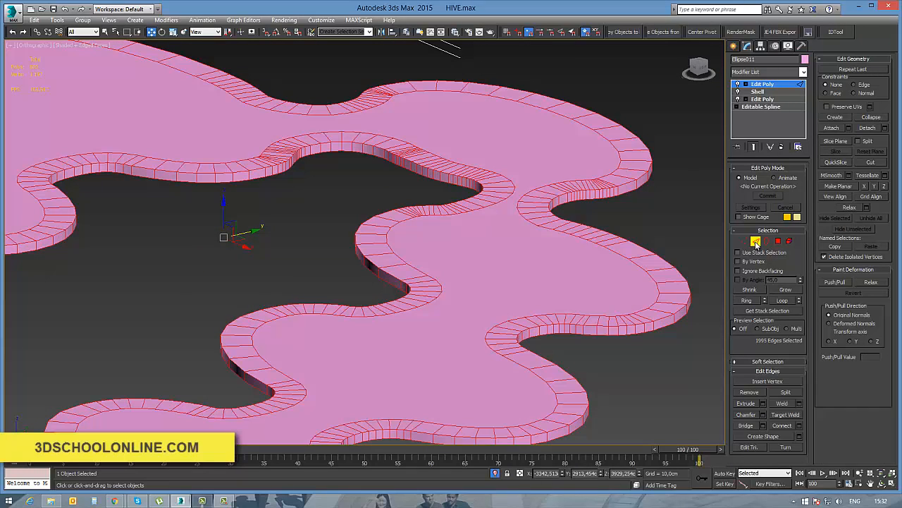
click(835, 282)
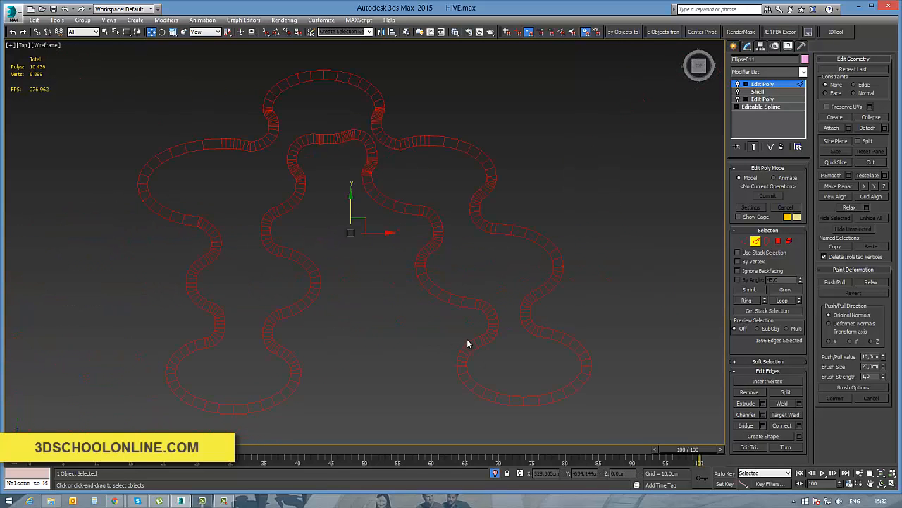
drag(468, 344, 578, 282)
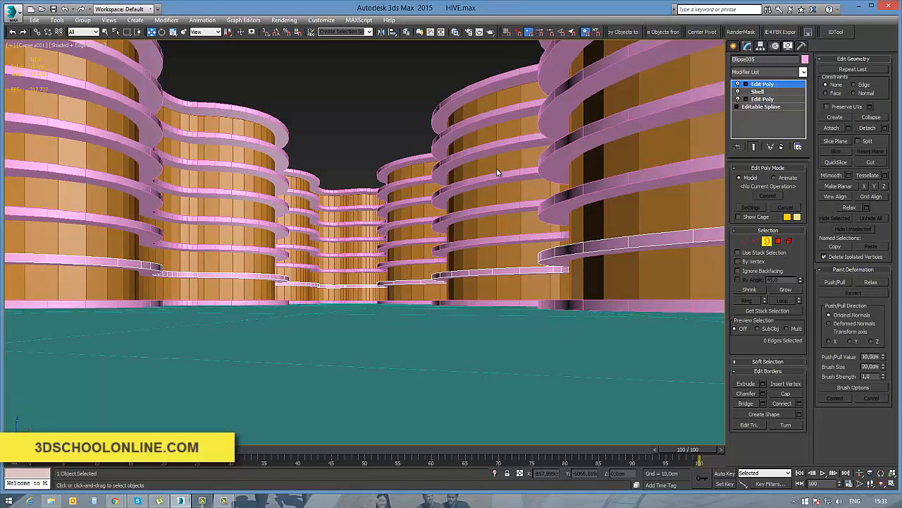
At Border sub-object level, select the slab's open border.
click(496, 170)
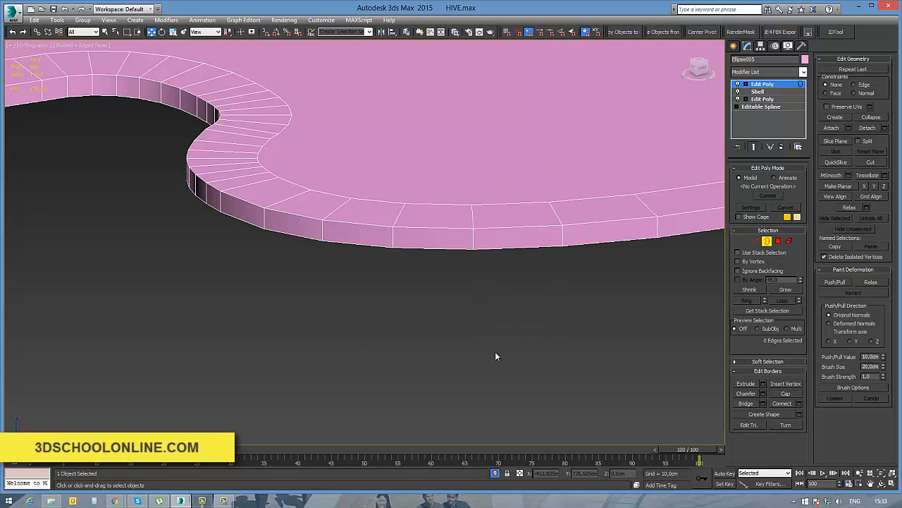
click(536, 218)
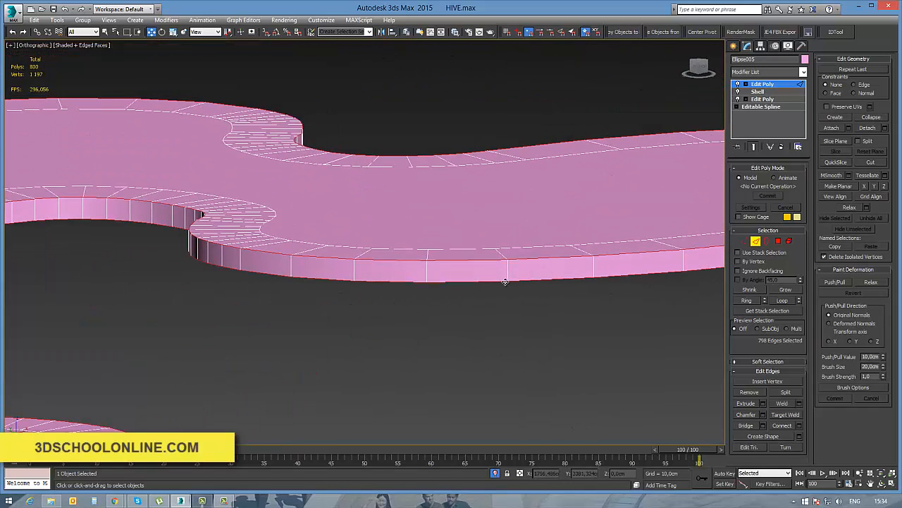
Start the Chamfer tool on the selected slab rim edge loops.
click(744, 415)
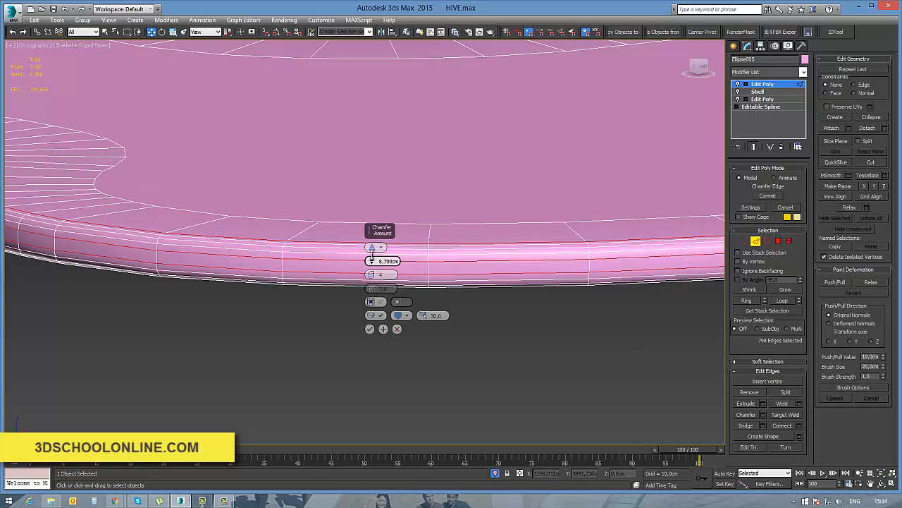
Dial in the chamfer amount on the slab rim and confirm the rounded edges.
drag(372, 261, 372, 251)
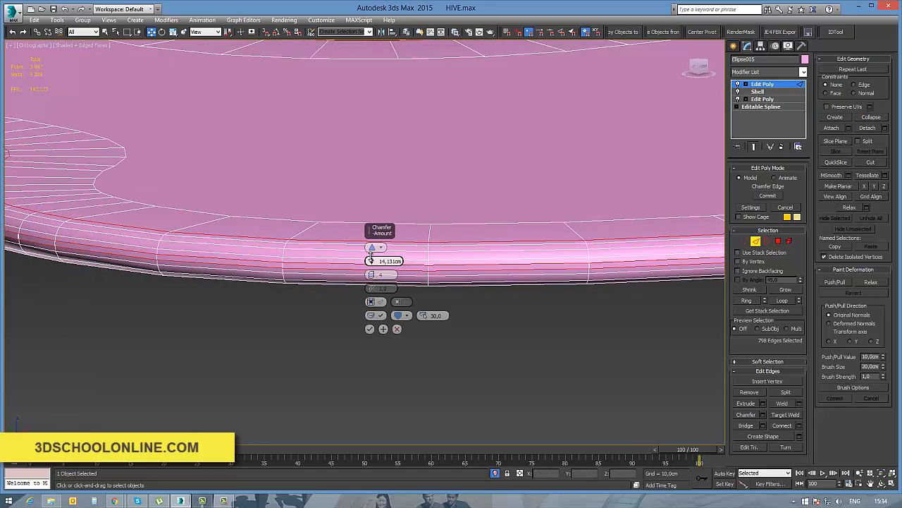
drag(372, 261, 372, 256)
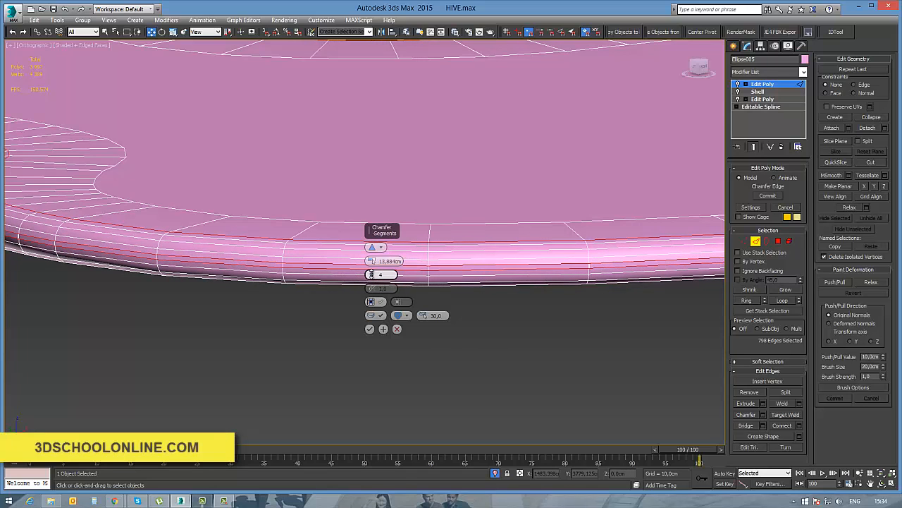
click(389, 271)
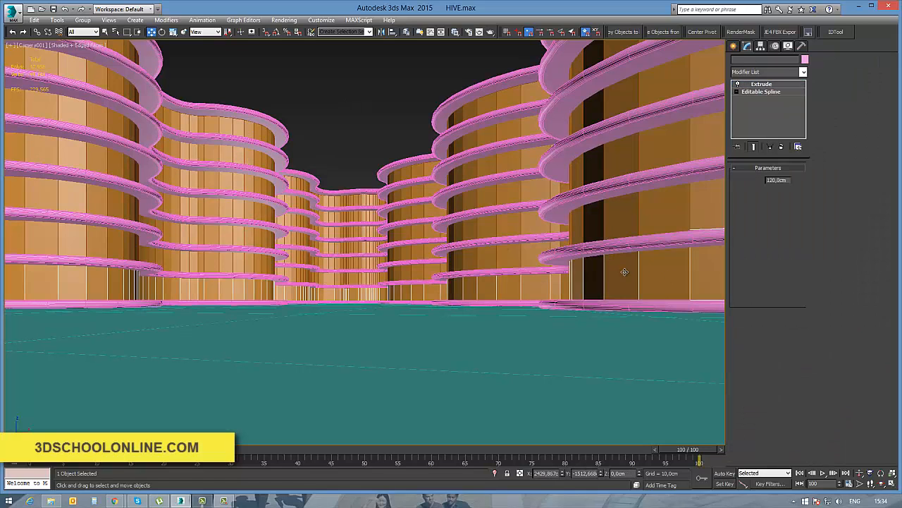
Select the curved wall ribbons and isolate them alone in the viewport.
click(761, 84)
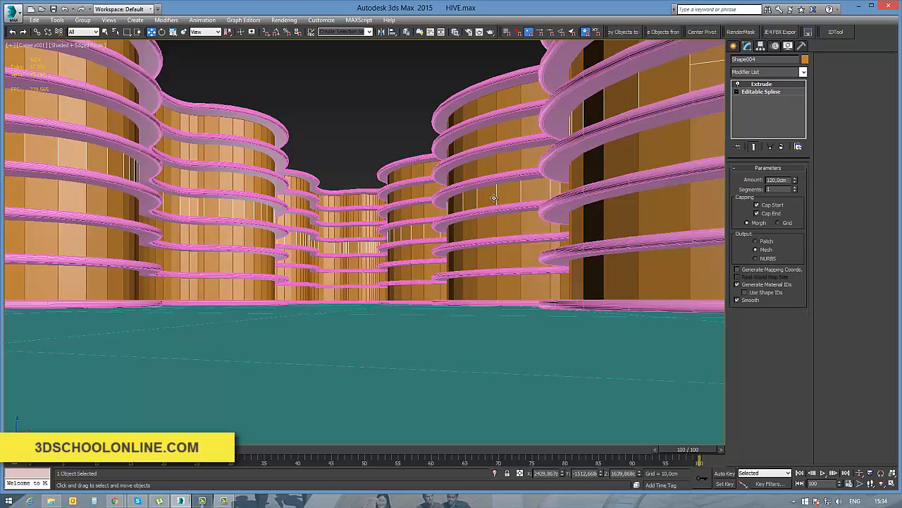
click(767, 70)
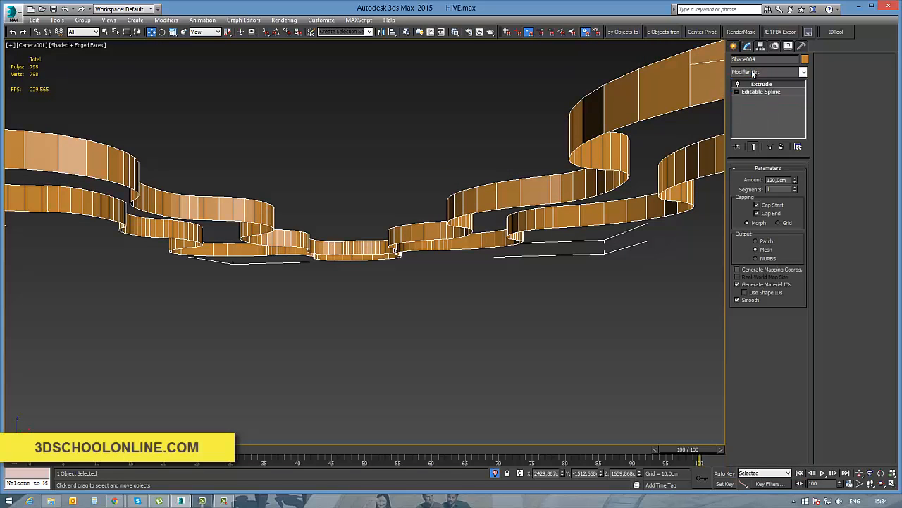
Give the walls a Shell modifier with an Edit Poly step inserted beneath it.
click(804, 70)
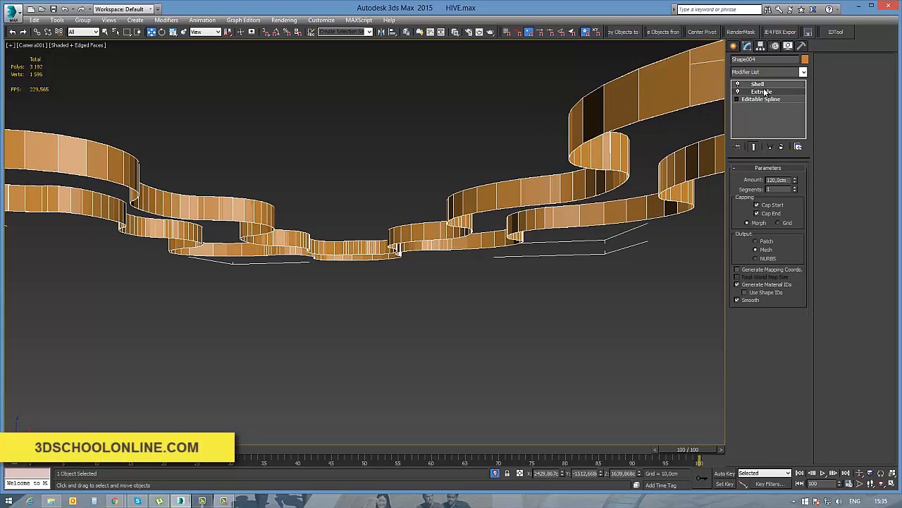
click(768, 72)
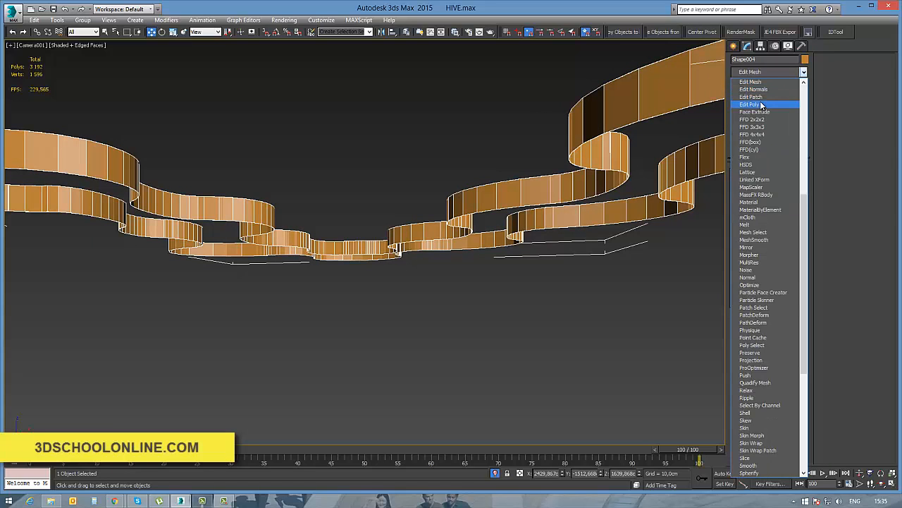
click(750, 104)
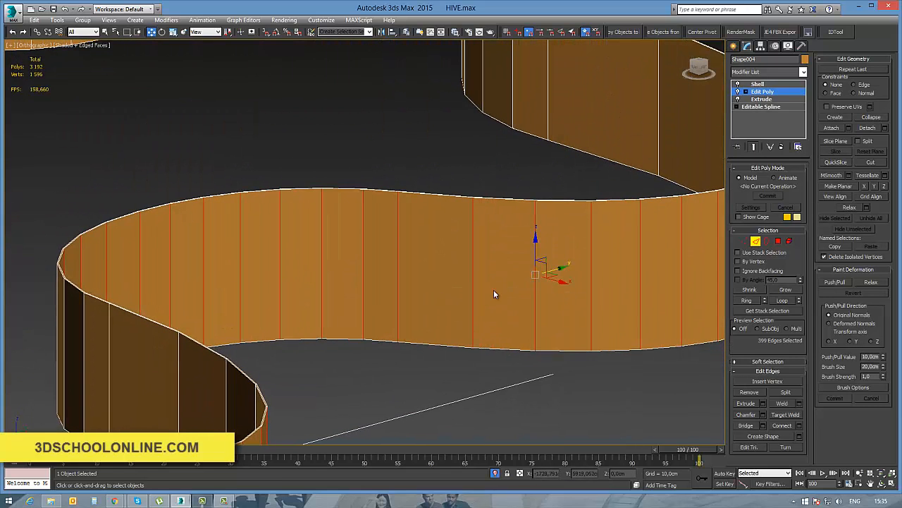
click(762, 436)
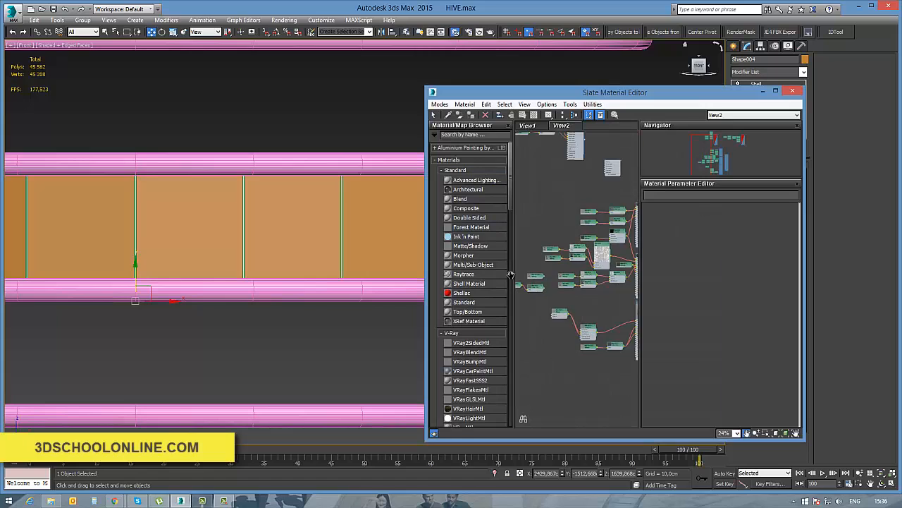
Delete the old cluttered node view and its nodes from the Slate editor.
right_click(561, 126)
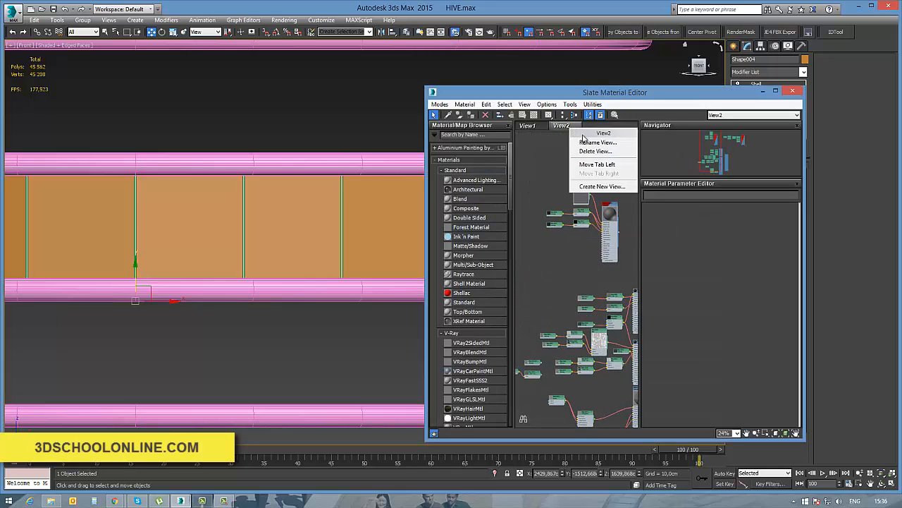
click(595, 151)
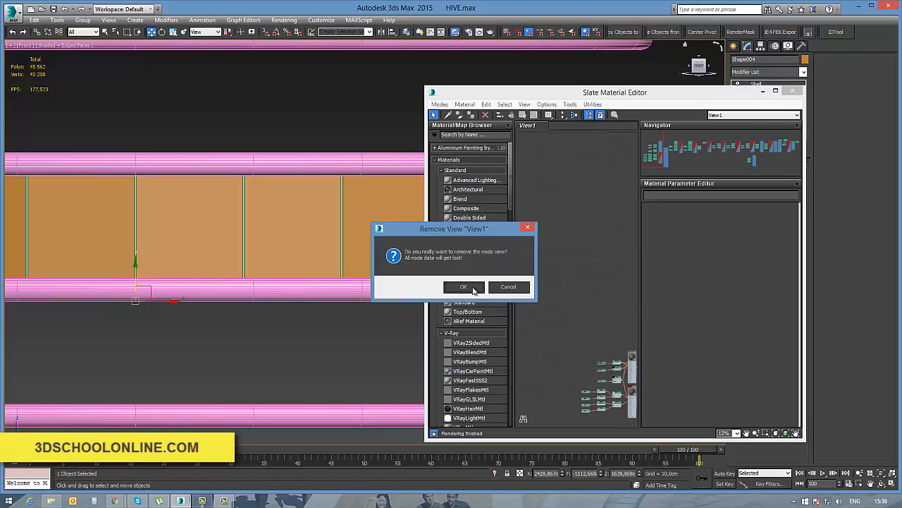
click(462, 287)
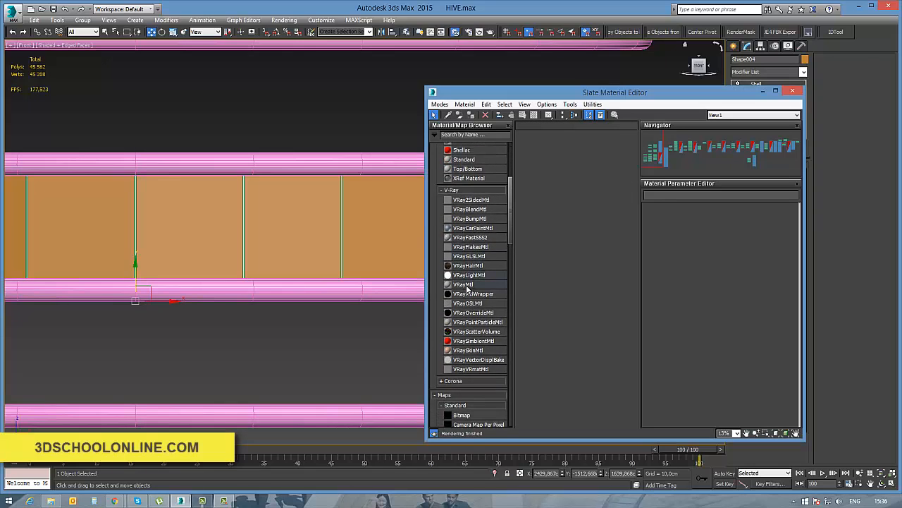
click(464, 285)
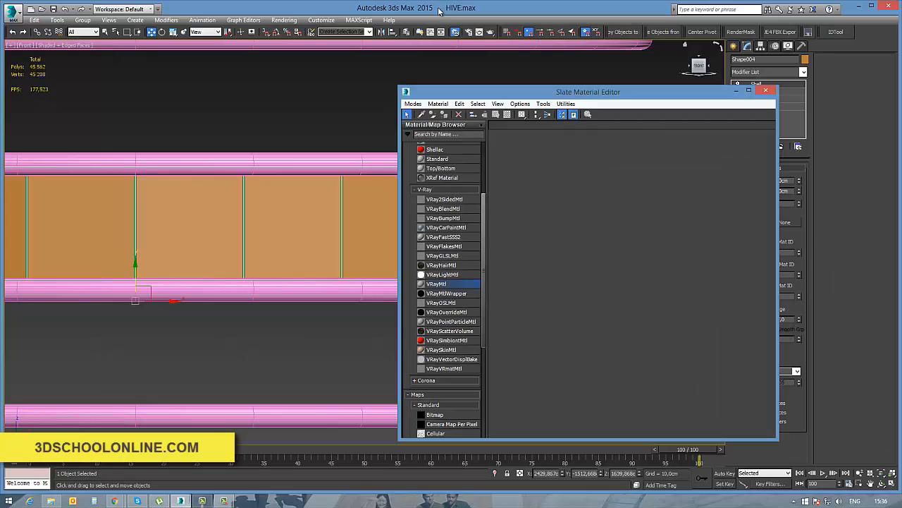
Close the material editor, check Render Setup, and reopen the Slate editor.
click(766, 90)
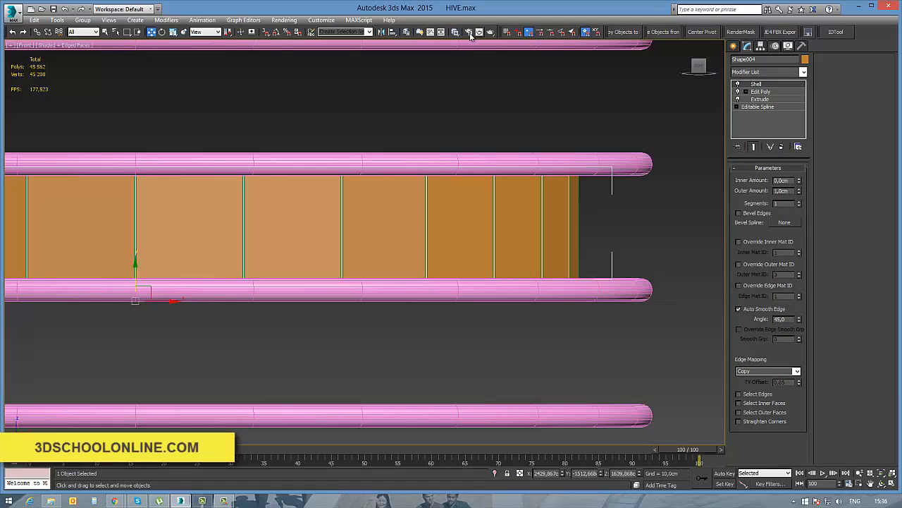
click(468, 31)
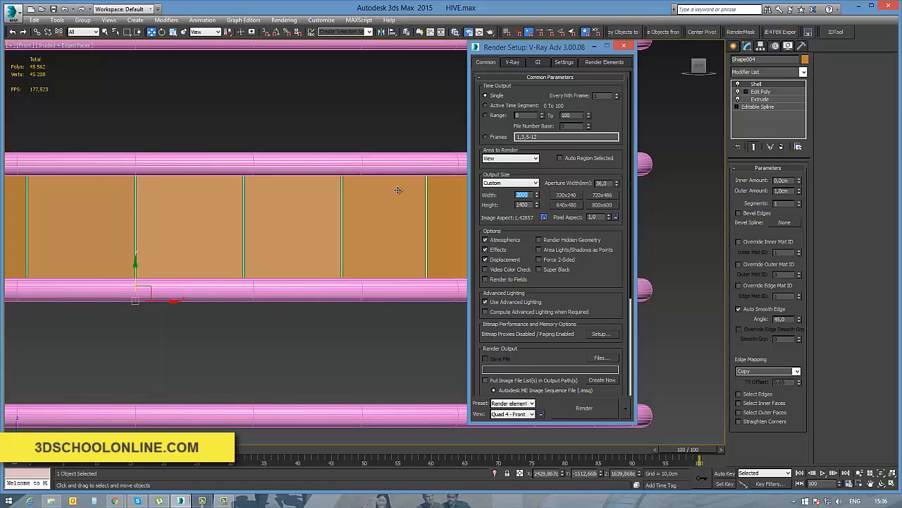
click(537, 62)
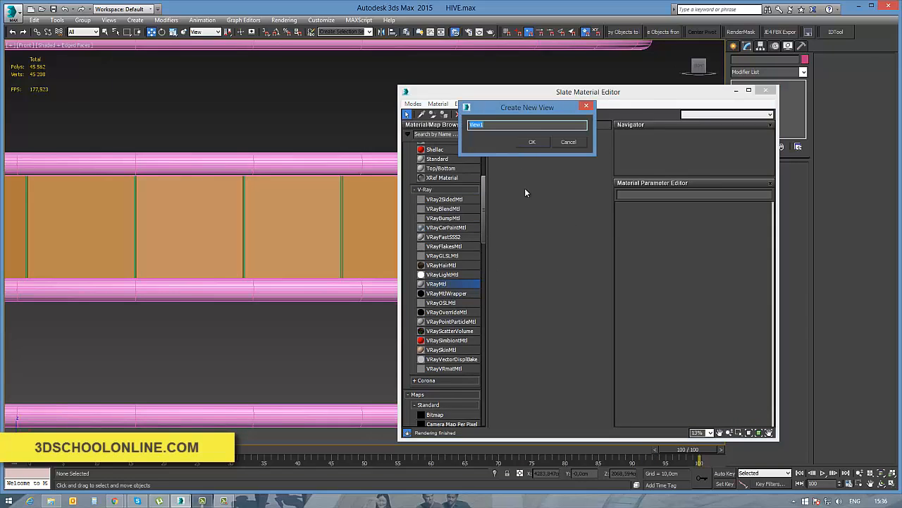
Create the fresh view with a VRayMtl node and adjust its reflection settings.
click(533, 141)
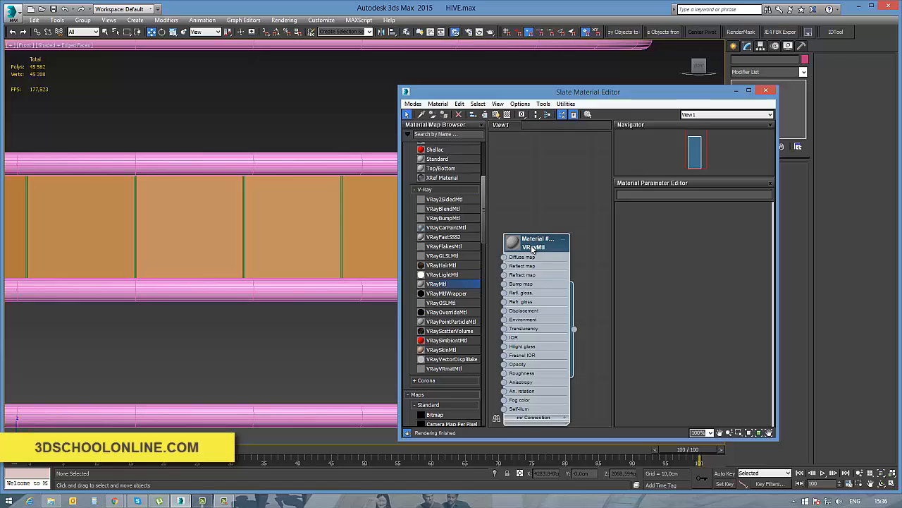
click(547, 243)
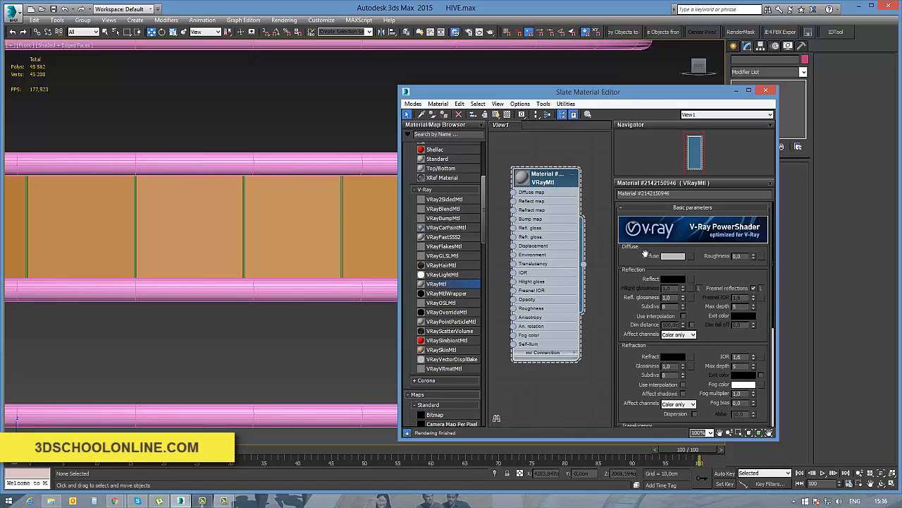
click(674, 257)
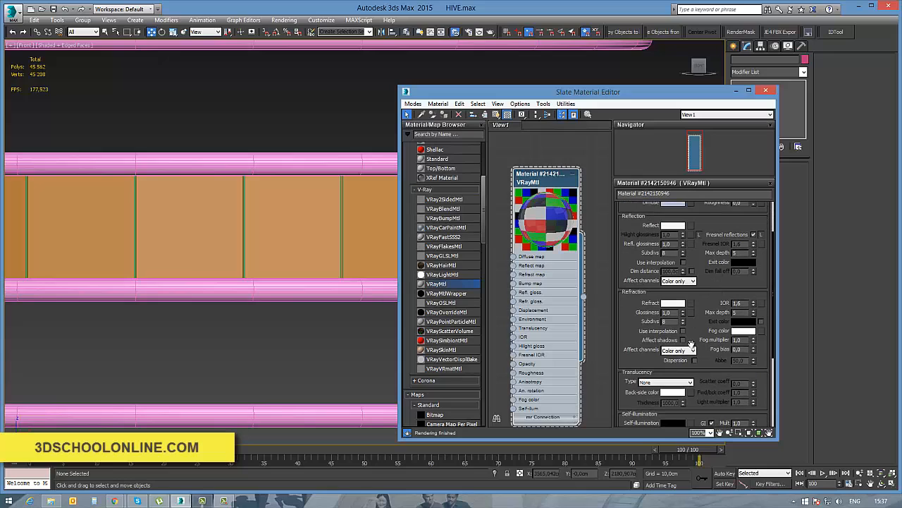
mouse_move(683, 335)
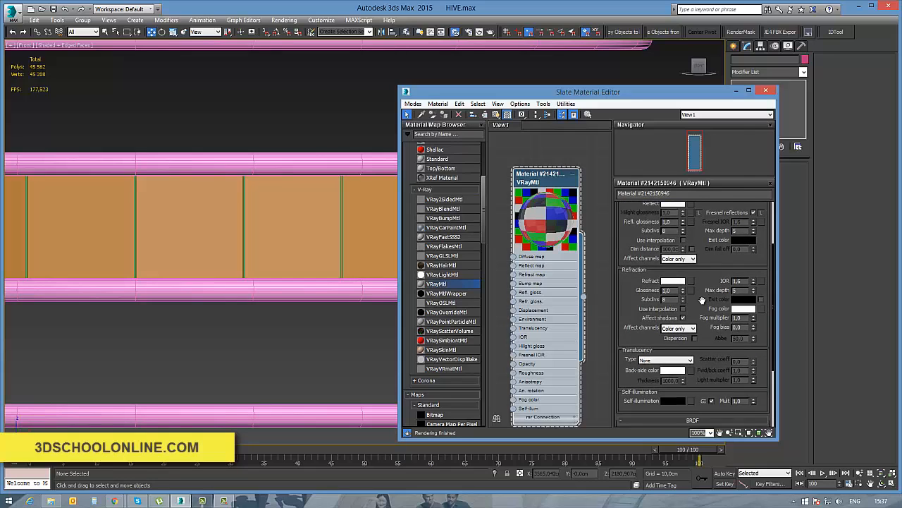
scroll(down, 3)
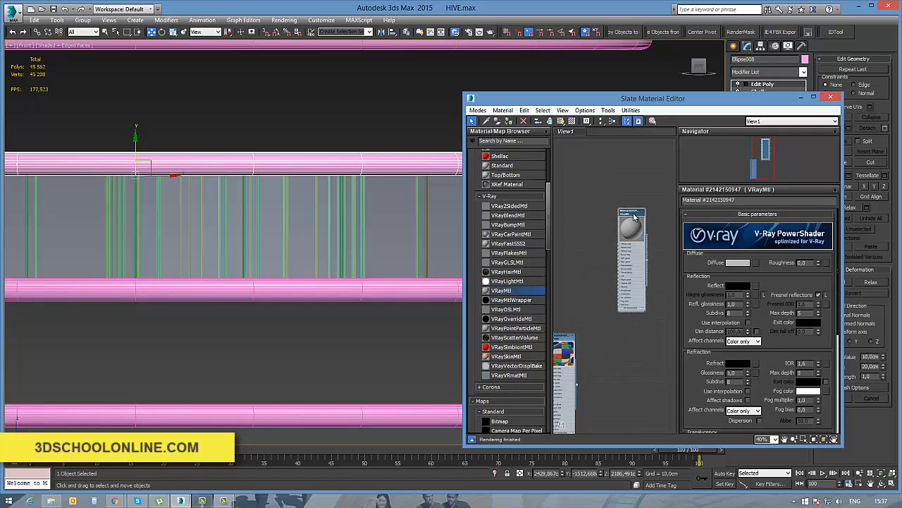
Add a Falloff map via Maps > Standard and maximize the Slate editor.
click(737, 262)
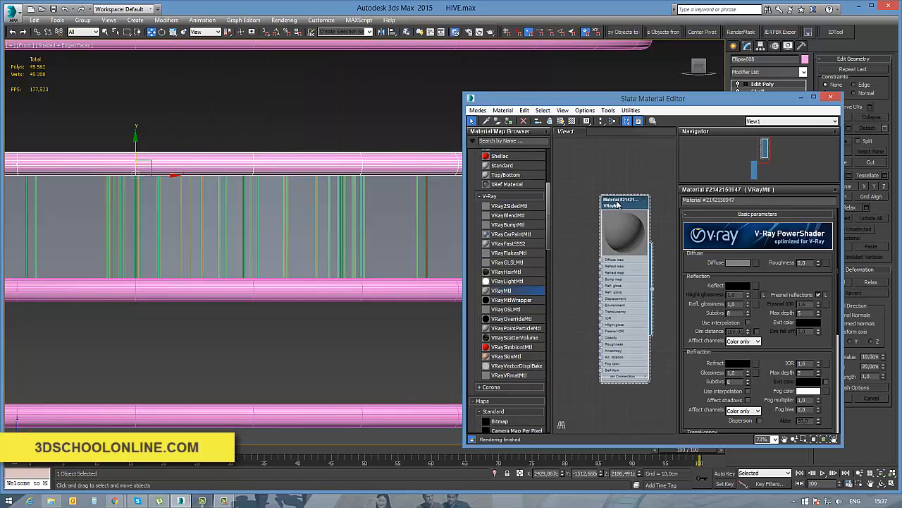
click(738, 285)
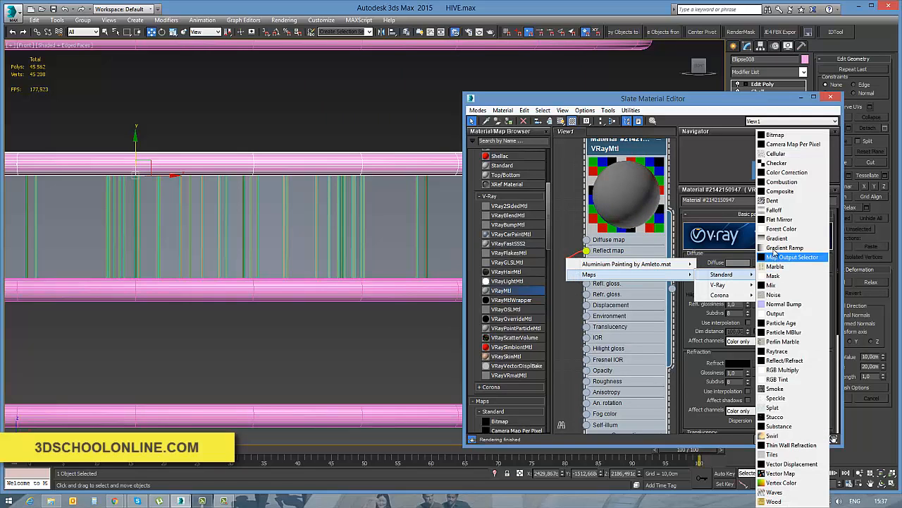
click(781, 248)
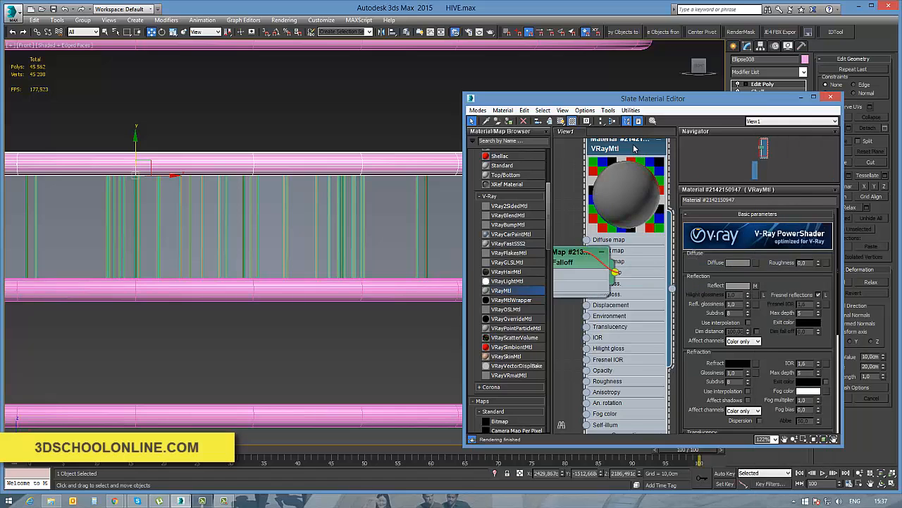
click(812, 96)
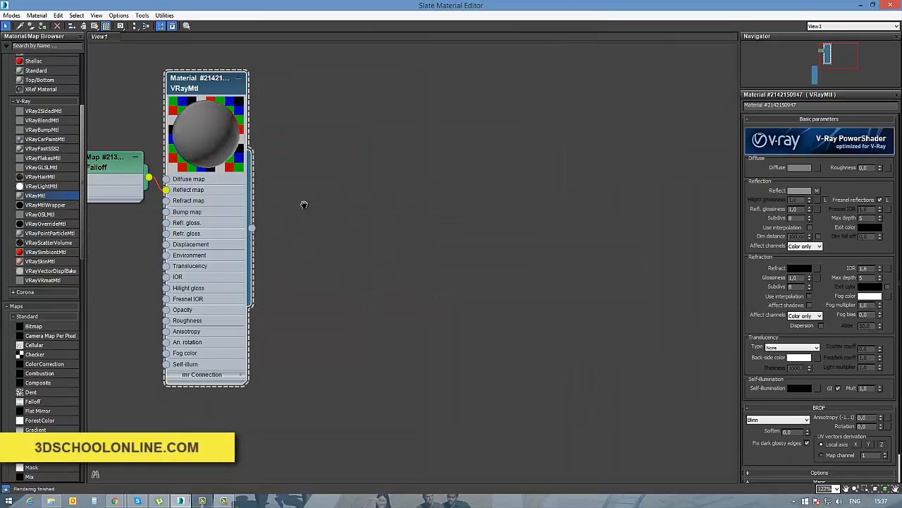
Wire the Falloff output into the VRayMtl's Reflect map and Refl. gloss sockets and review the Maps rollout.
drag(204, 78, 458, 122)
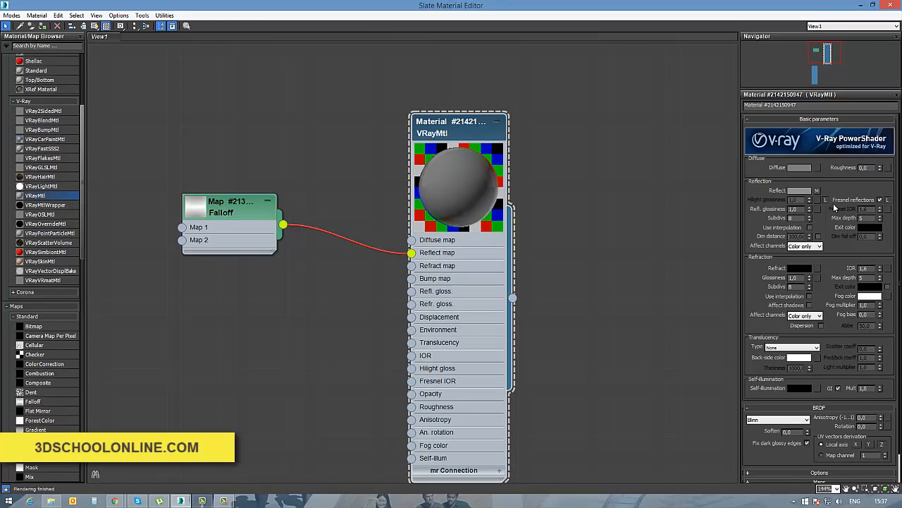
click(880, 201)
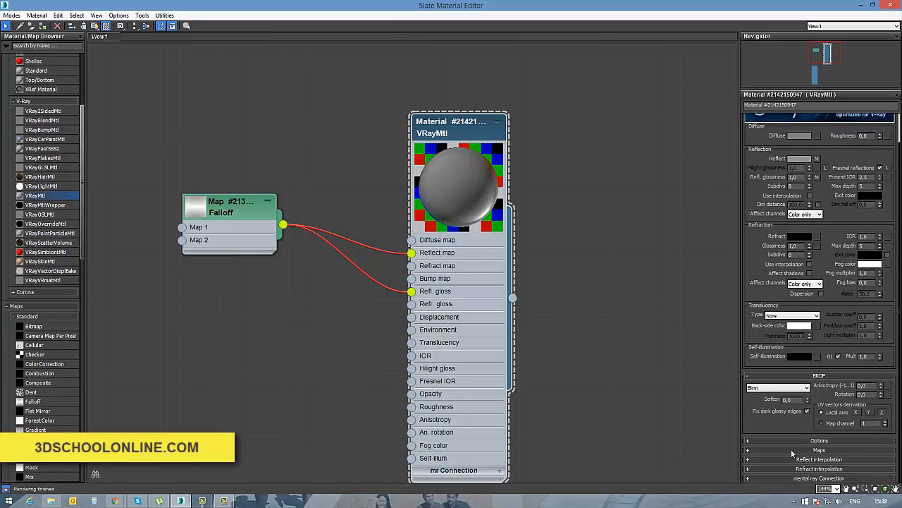
click(817, 450)
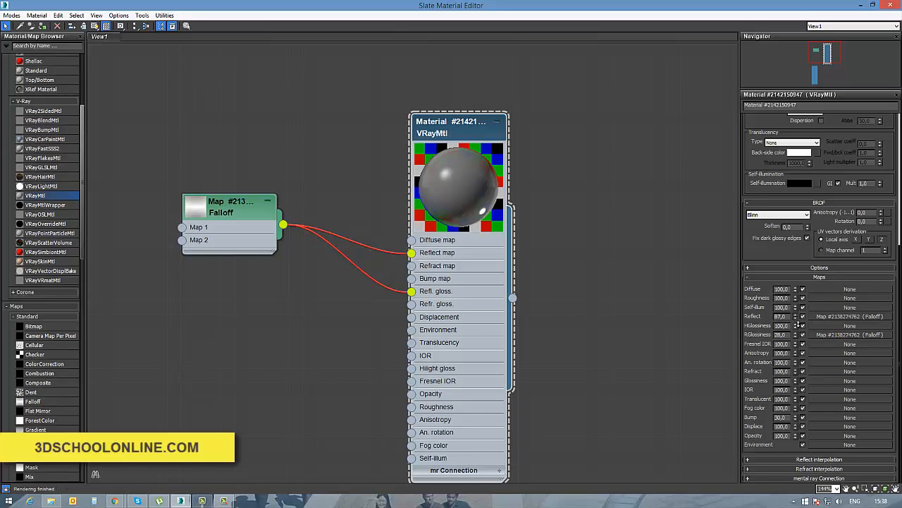
drag(458, 121, 472, 122)
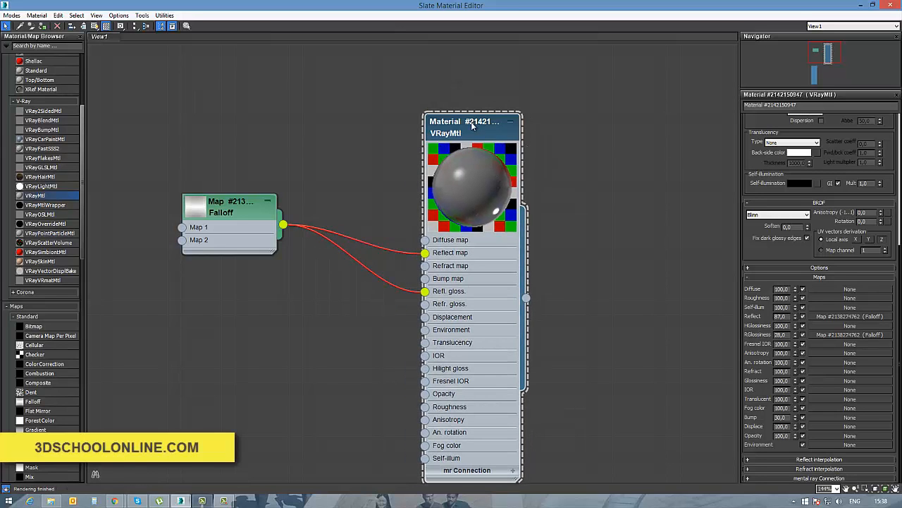